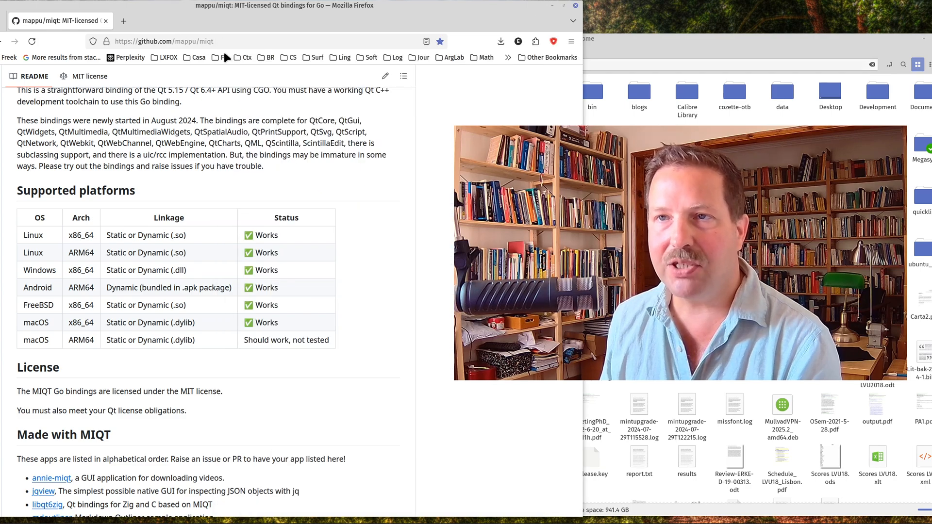
Run 'go run github.com/mappu/miqt/examples/uidesigner@latest' to launch the Qt demo window.
{"action": "scroll", "scroll_direction": "down", "scroll_amount": 3}
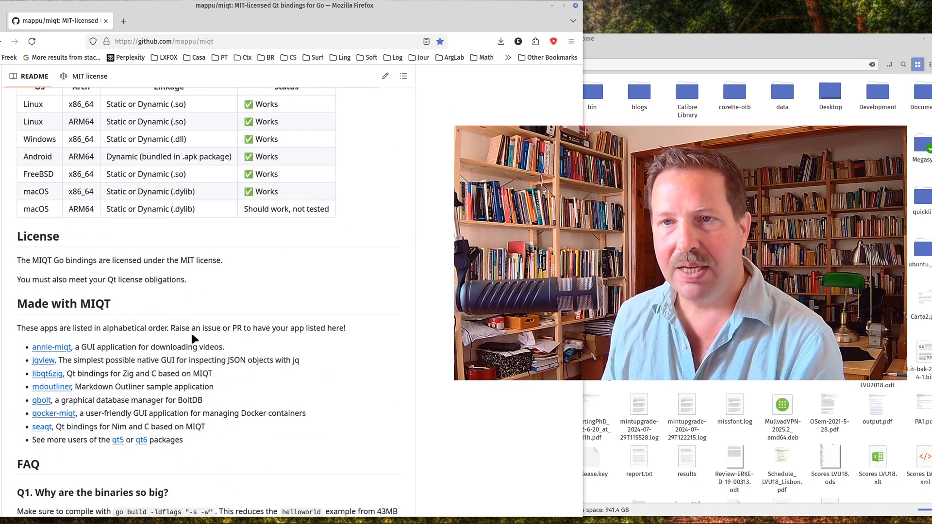
{"action": "scroll", "scroll_direction": "up", "scroll_amount": 3}
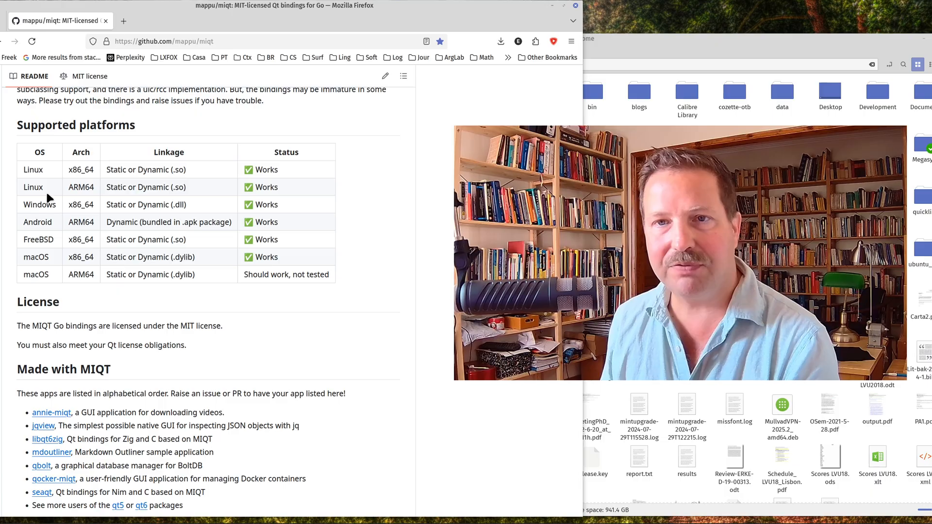
{"action": "mouse_move", "coordinate": [50, 172]}
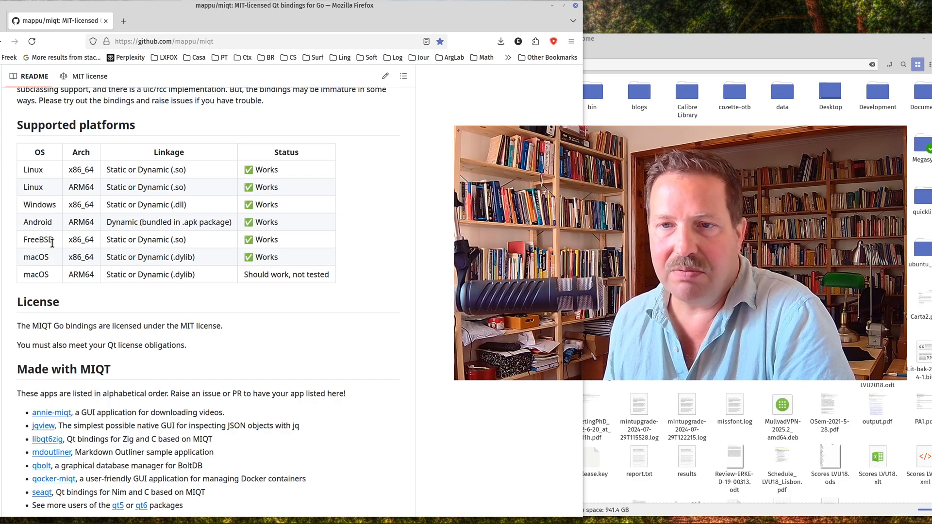
{"action": "mouse_move", "coordinate": [54, 258]}
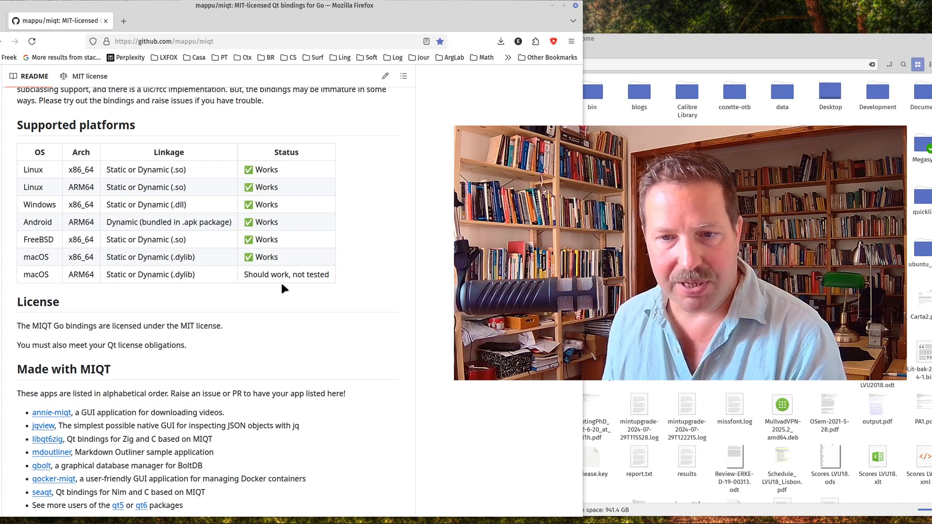
{"action": "scroll", "scroll_direction": "up", "scroll_amount": 3}
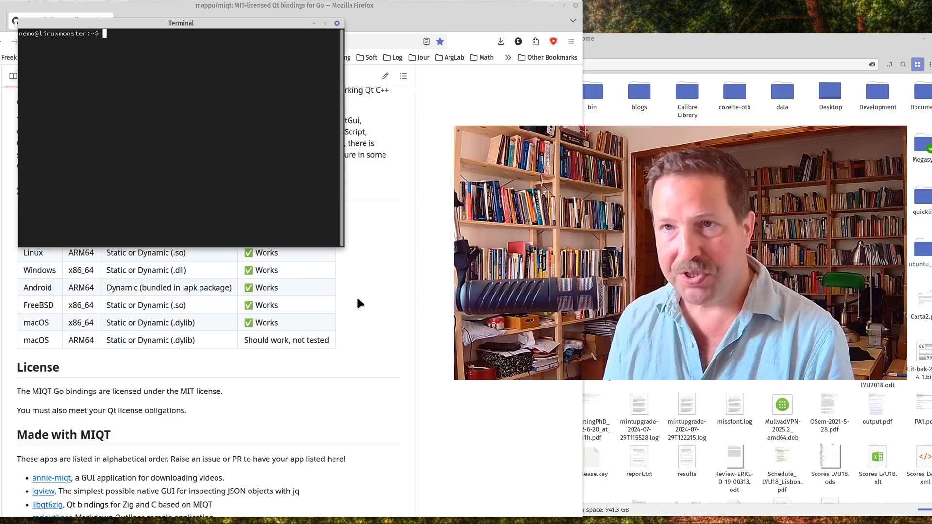
{"action": "type", "text": "go run github.com/mappu/miqt/examples/uidesigner@latest"}
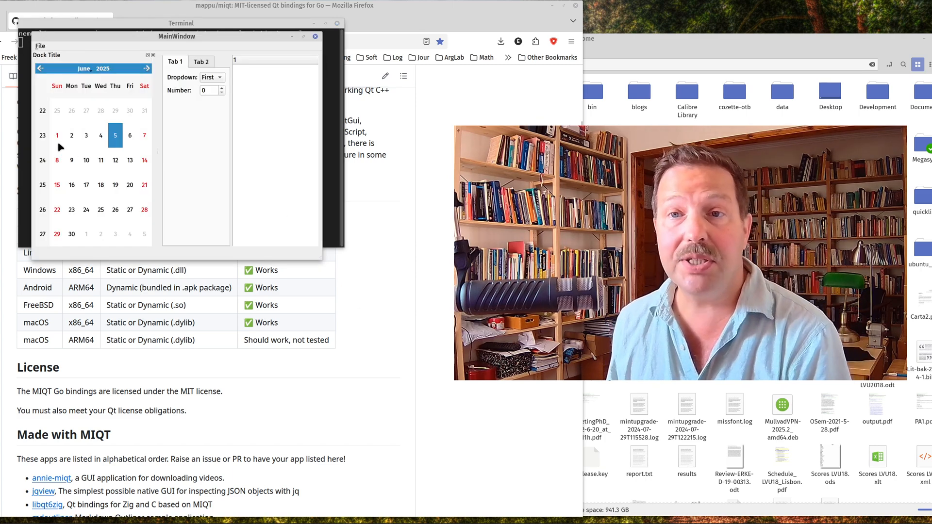
Pick June 17, then June 12, and finally June 10 in the demo's calendar.
{"action": "left_click", "coordinate": [85, 185]}
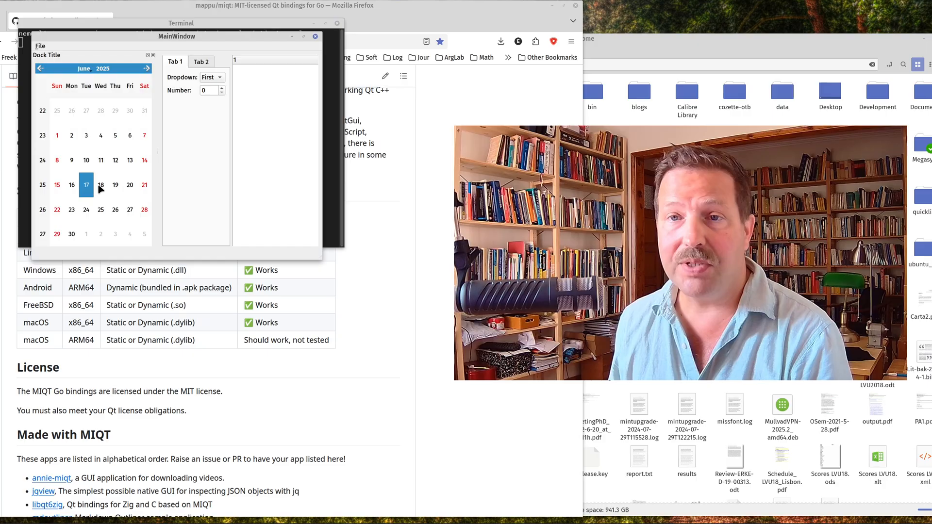
{"action": "left_click", "coordinate": [113, 159]}
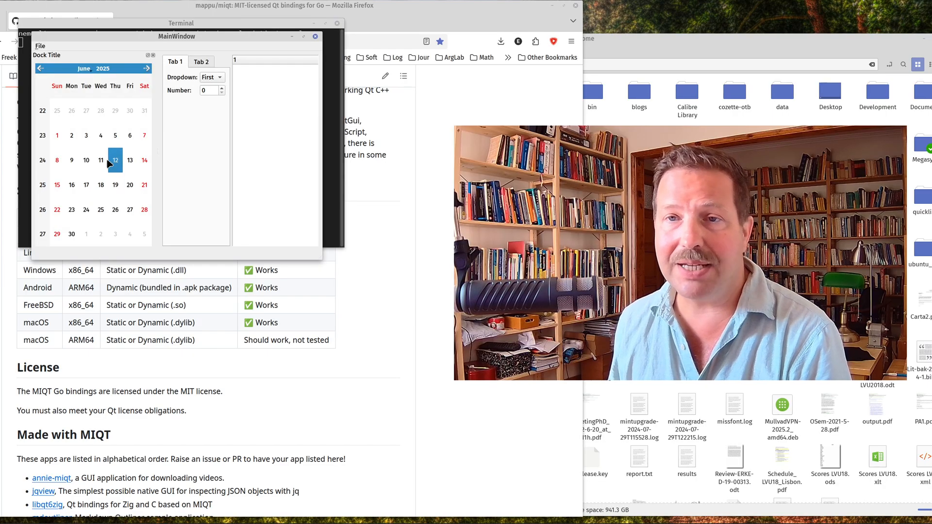
{"action": "left_click", "coordinate": [85, 159]}
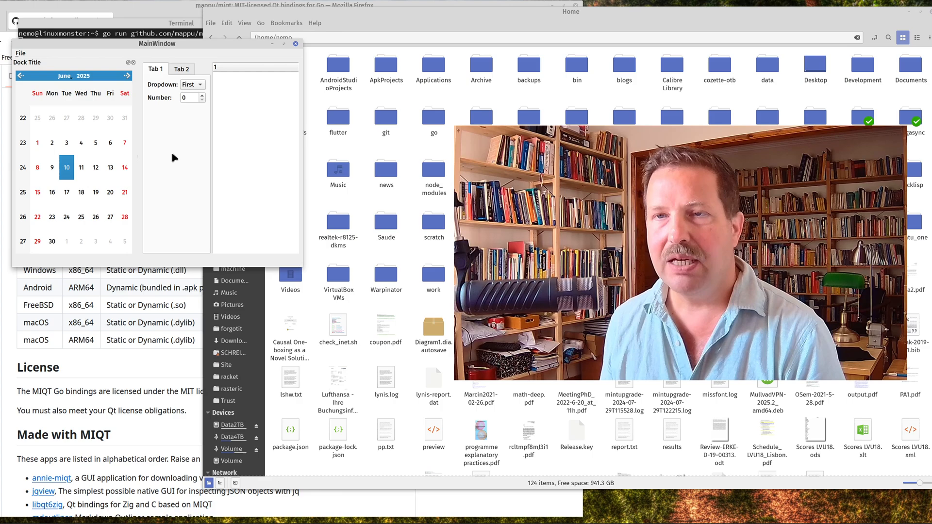
Reposition the demo window, pick June 11 in the calendar, and close the demo.
{"action": "left_click_drag", "start_coordinate": [158, 43], "coordinate": [194, 54]}
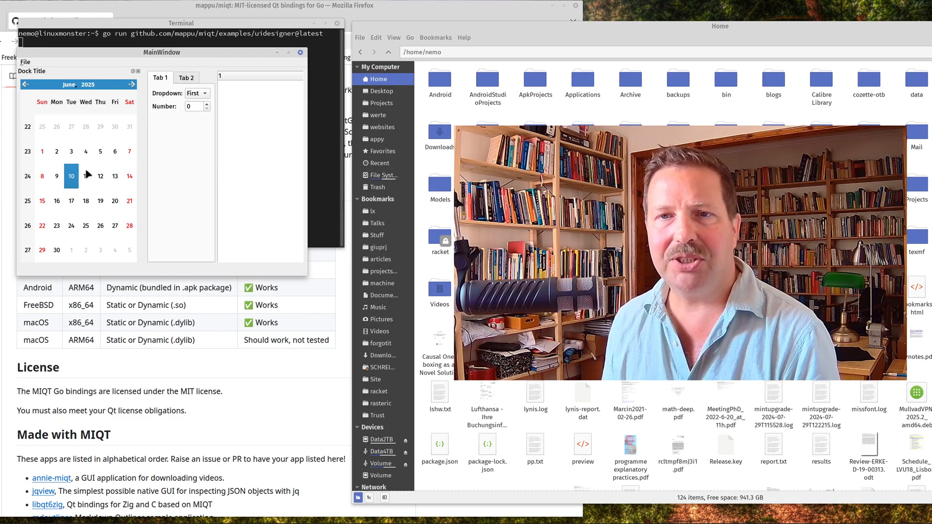
{"action": "left_click", "coordinate": [86, 176]}
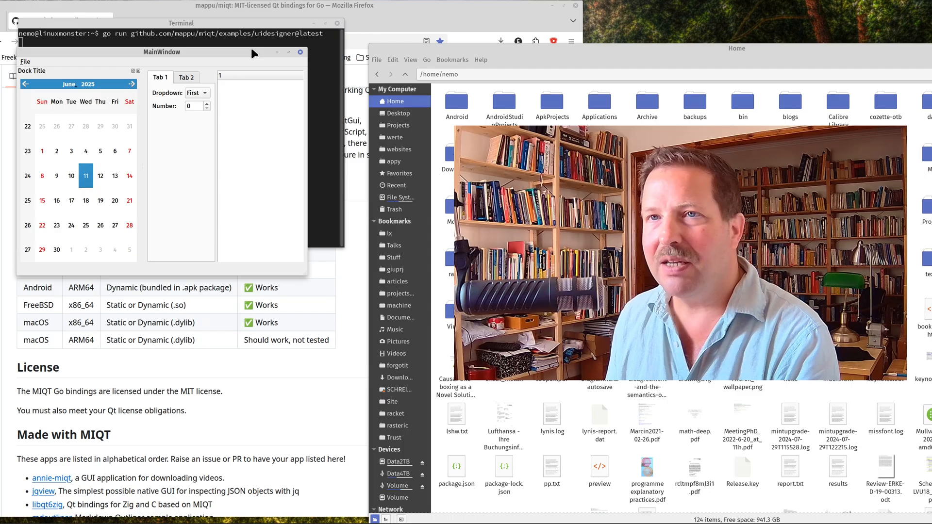
{"action": "left_click_drag", "start_coordinate": [161, 52], "coordinate": [154, 90]}
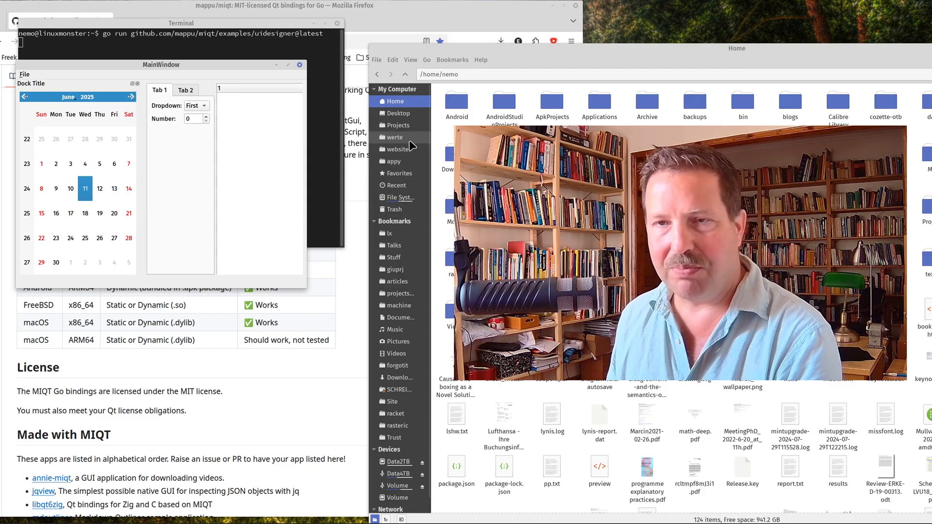
{"action": "left_click_drag", "start_coordinate": [160, 64], "coordinate": [180, 82]}
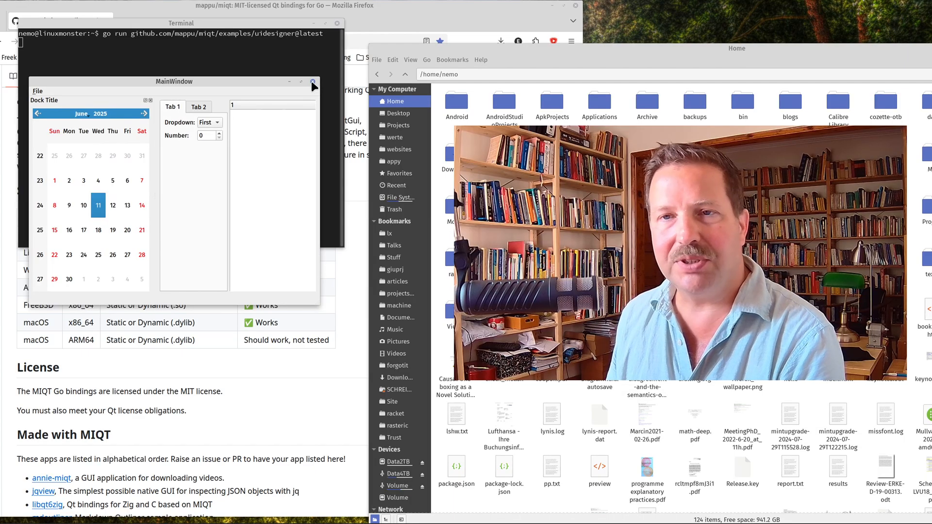
{"action": "left_click", "coordinate": [313, 82]}
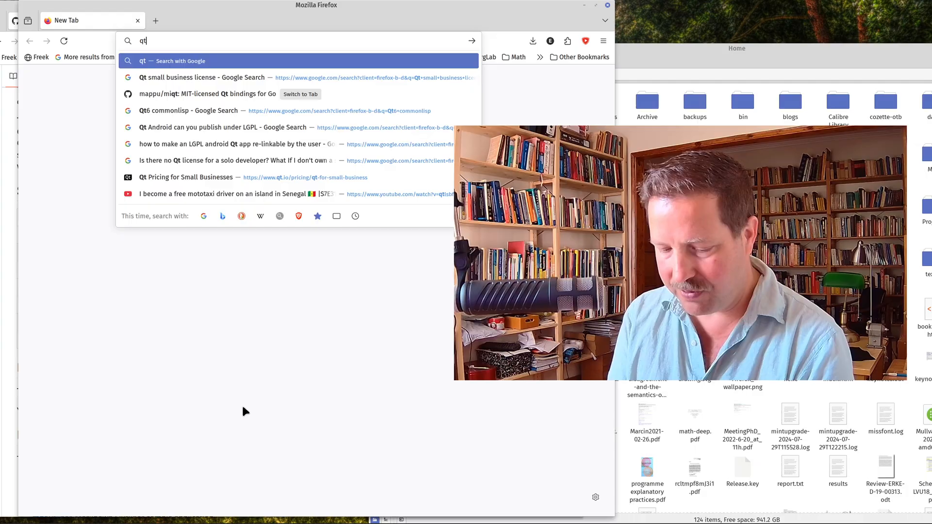
Search Google for 'qt6 widget gallery' and open the Qt Widget Gallery documentation result.
{"action": "type", "text": "widget g"}
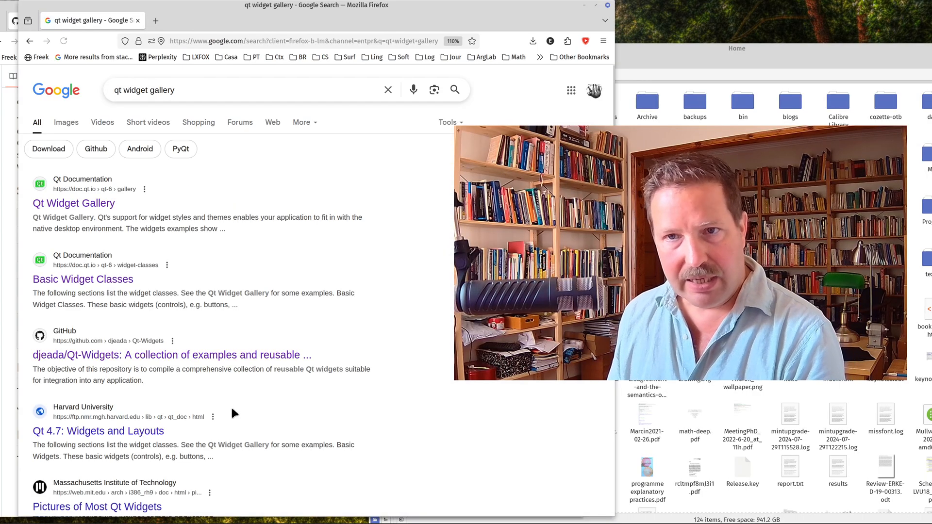
{"action": "mouse_move", "coordinate": [113, 431]}
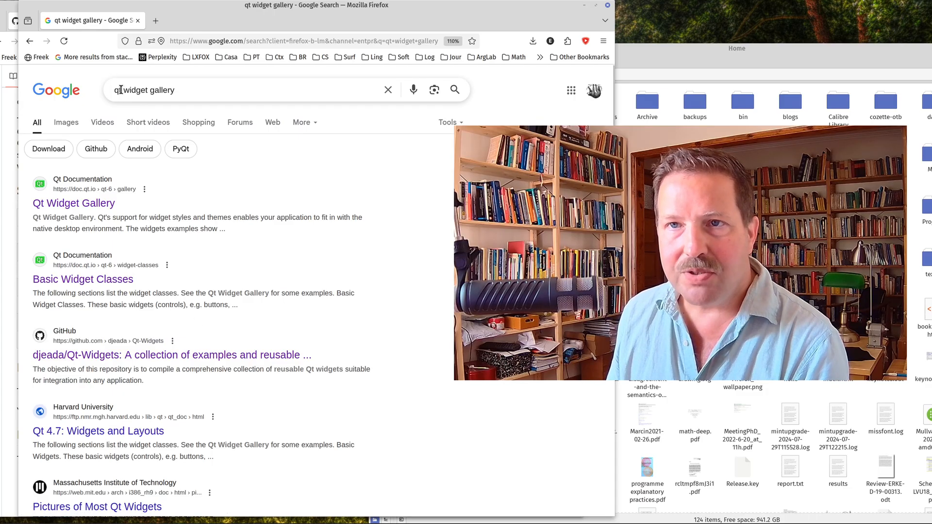
{"action": "key", "text": "Return"}
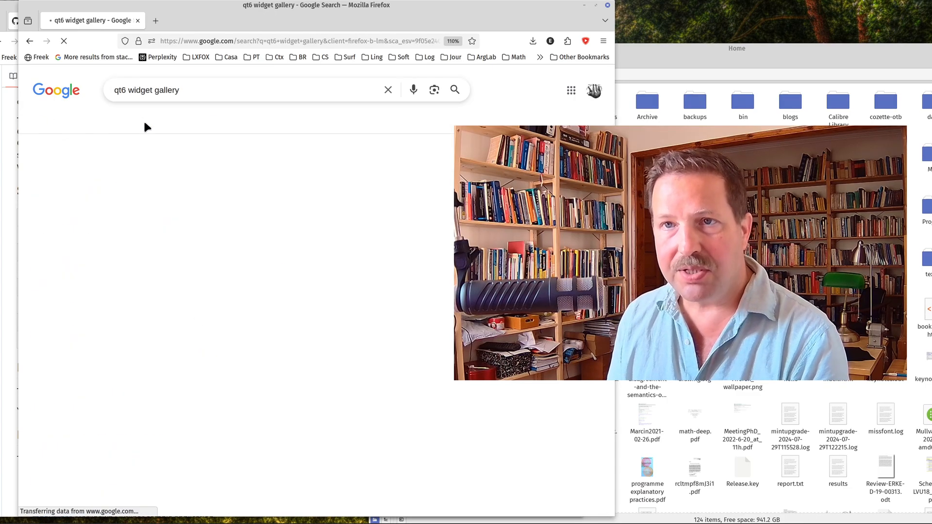
{"action": "left_click", "coordinate": [74, 178]}
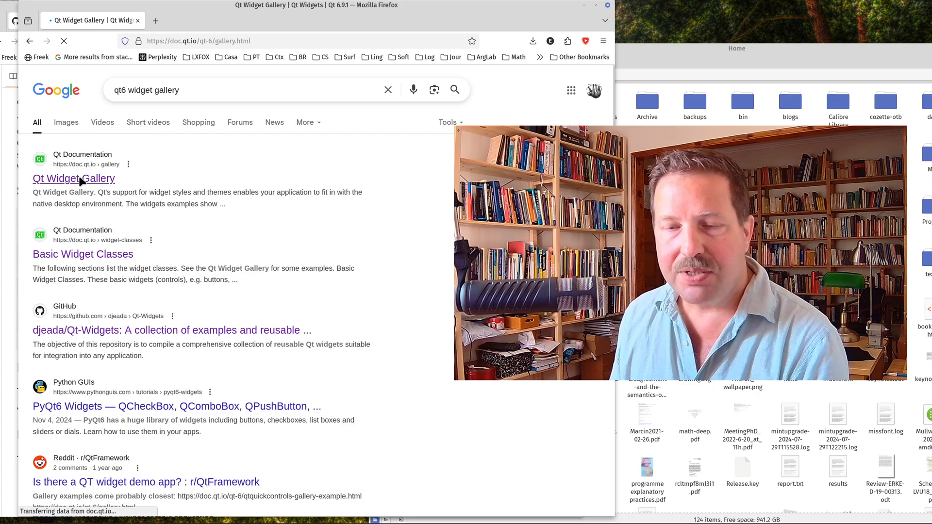
Scroll through the Widget Gallery style examples, then open the Basic Widget Classes page.
{"action": "left_click", "coordinate": [74, 178]}
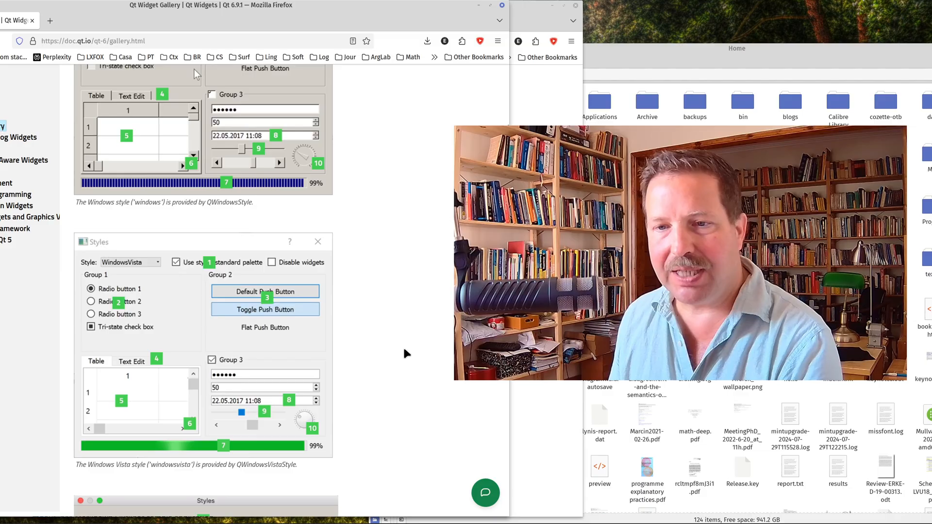
{"action": "scroll", "scroll_direction": "down", "scroll_amount": 3}
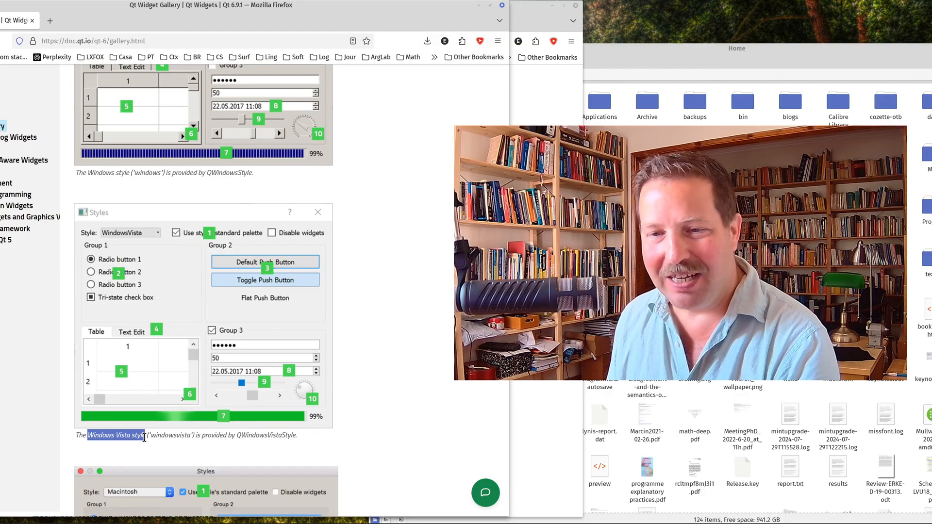
{"action": "mouse_move", "coordinate": [425, 379]}
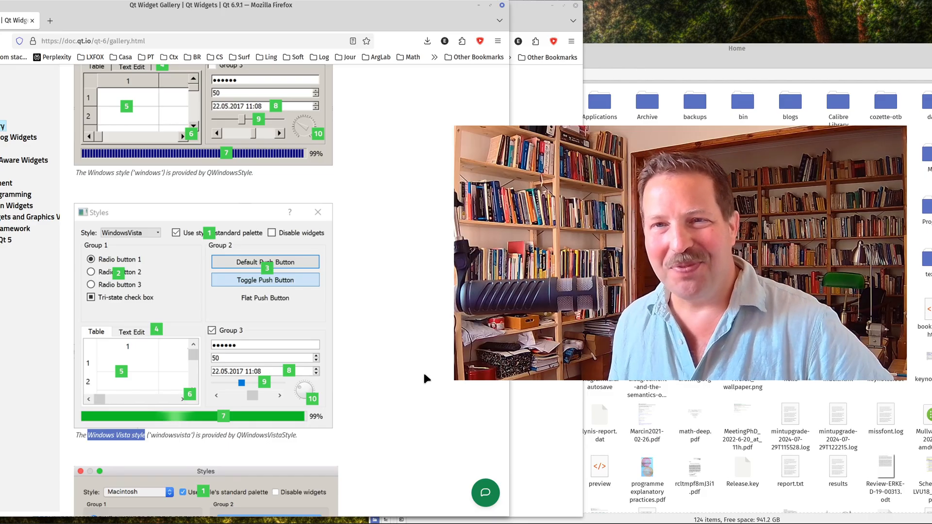
{"action": "mouse_move", "coordinate": [400, 345]}
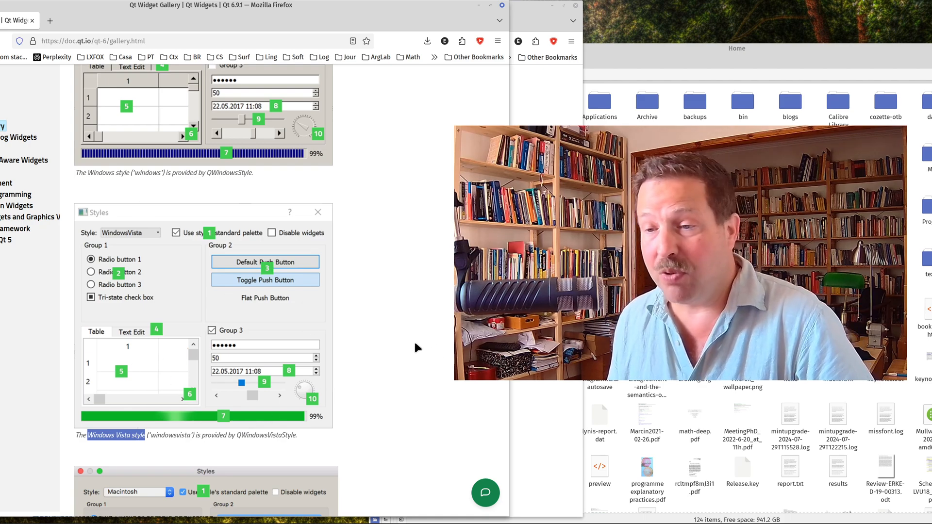
{"action": "scroll", "scroll_direction": "down", "scroll_amount": 3}
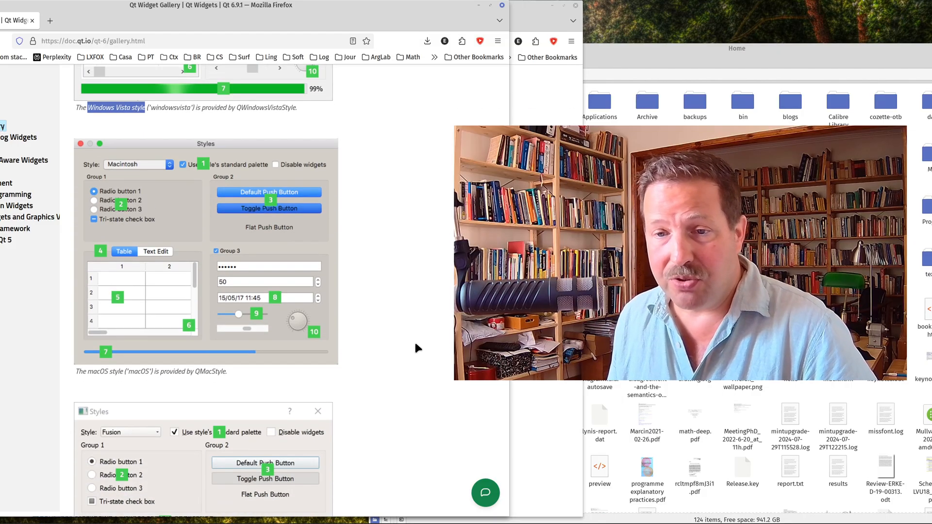
{"action": "mouse_move", "coordinate": [390, 341]}
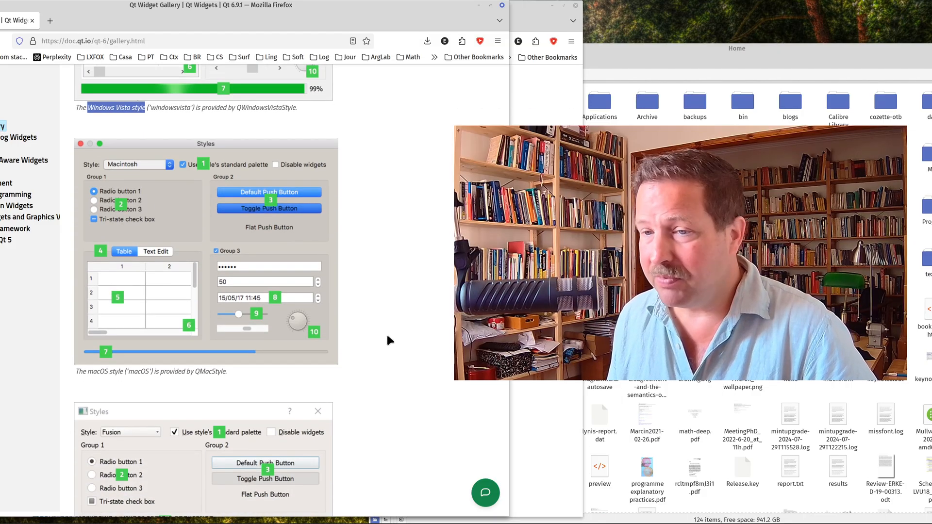
{"action": "scroll", "scroll_direction": "down", "scroll_amount": 3}
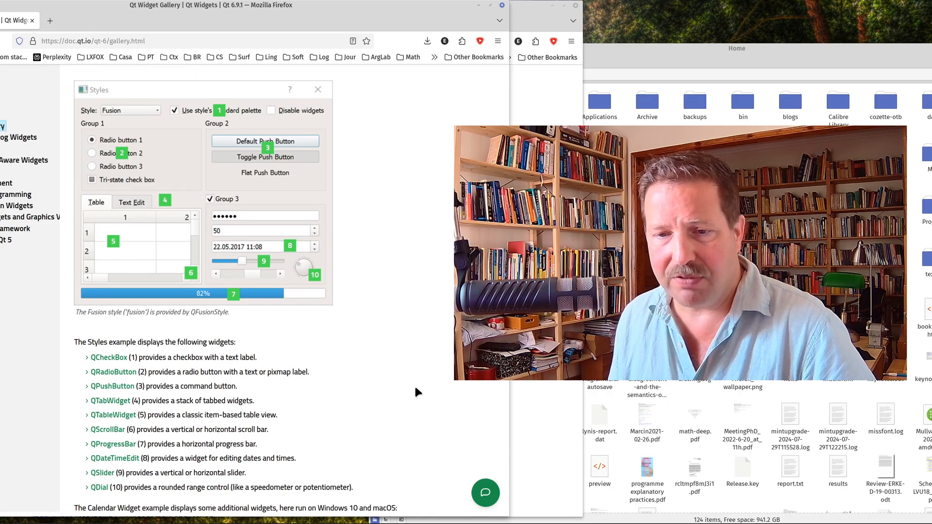
{"action": "scroll", "scroll_direction": "down", "scroll_amount": 3}
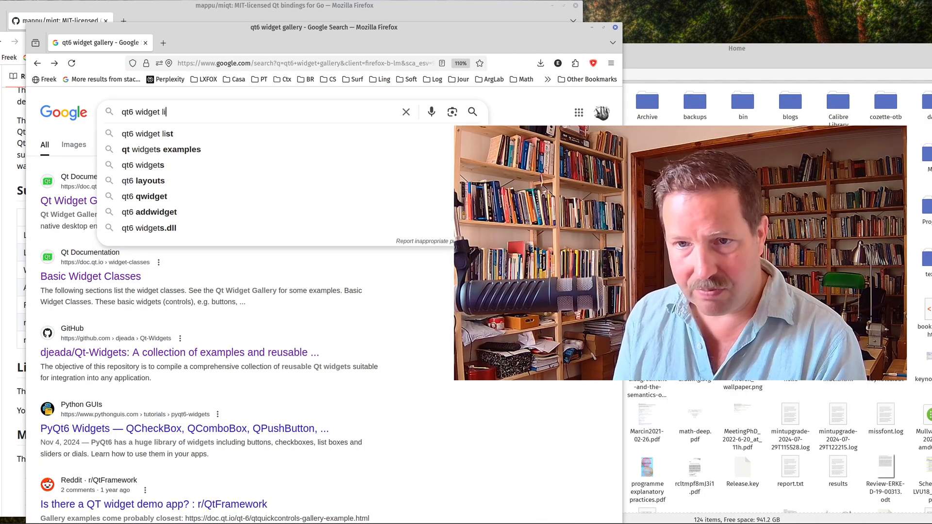
{"action": "left_click", "coordinate": [90, 275]}
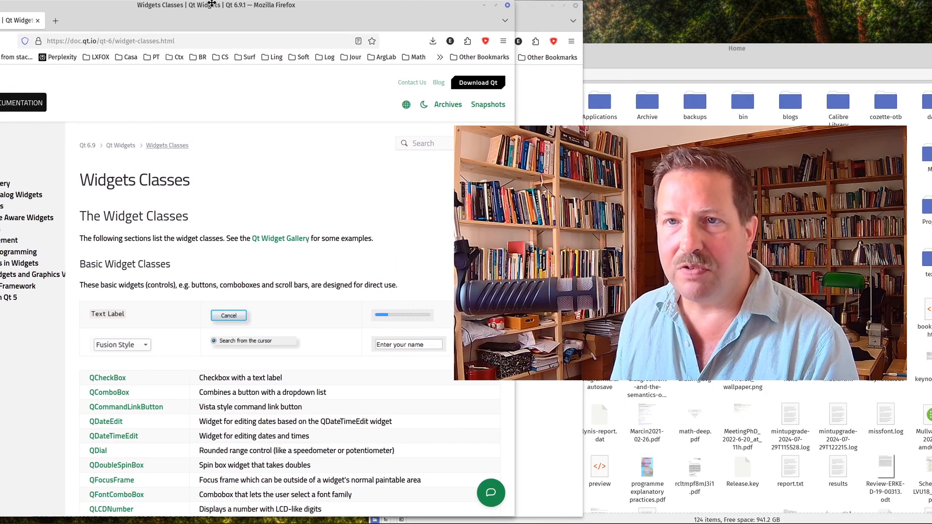
{"action": "scroll", "scroll_direction": "down", "scroll_amount": 3}
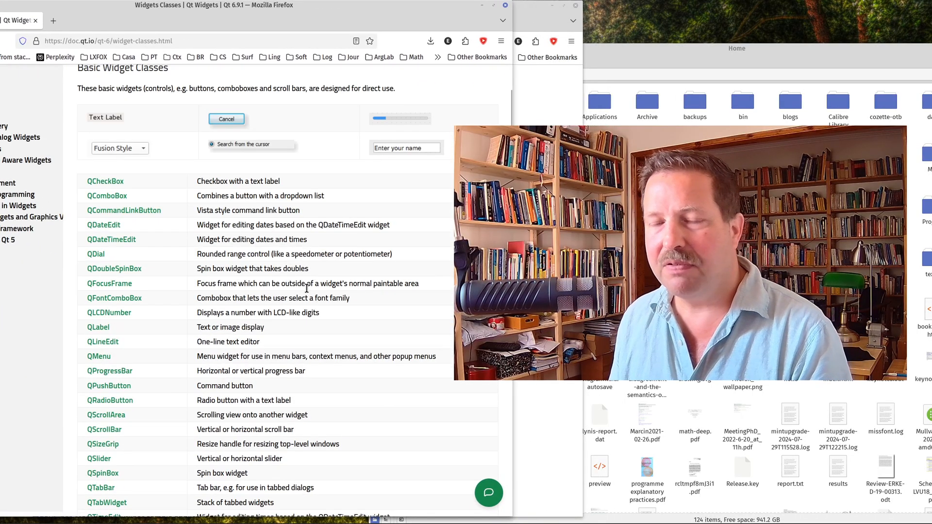
{"action": "scroll", "scroll_direction": "down", "scroll_amount": 3}
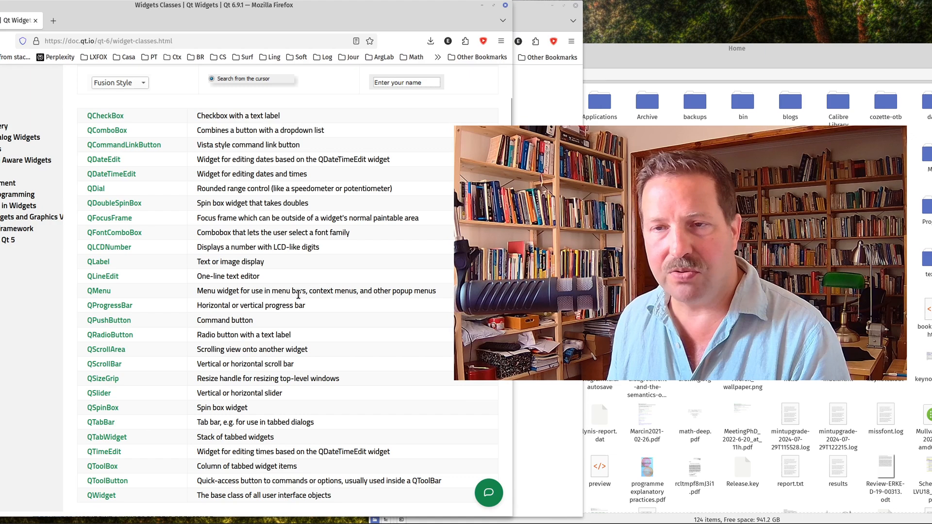
{"action": "mouse_move", "coordinate": [385, 321]}
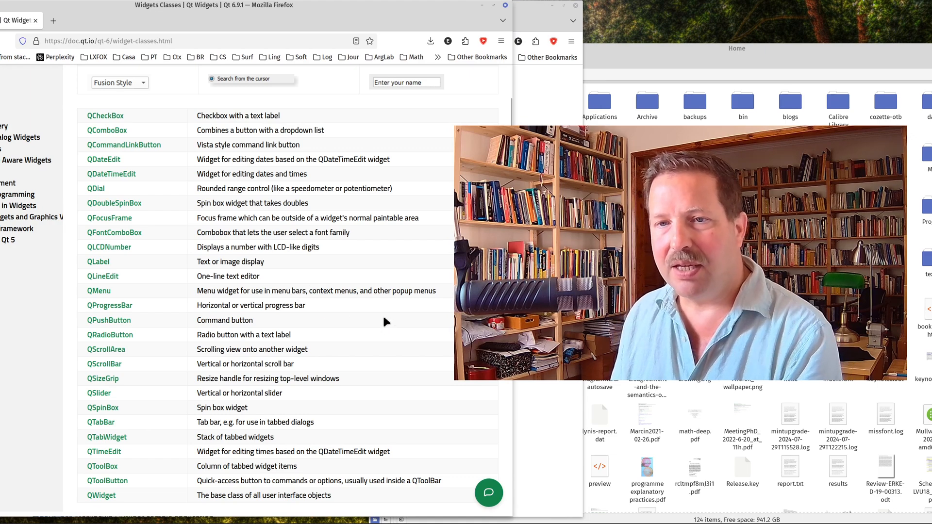
{"action": "mouse_move", "coordinate": [357, 352]}
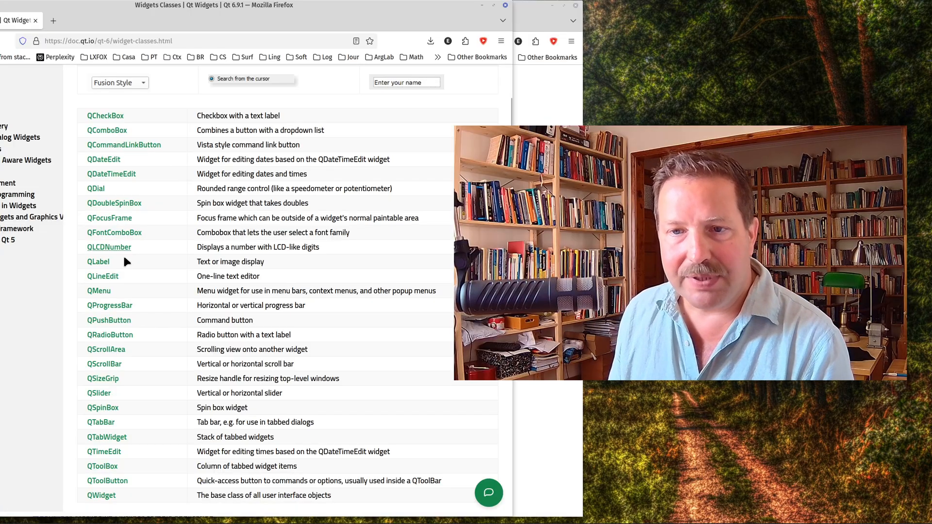
{"action": "mouse_move", "coordinate": [125, 212]}
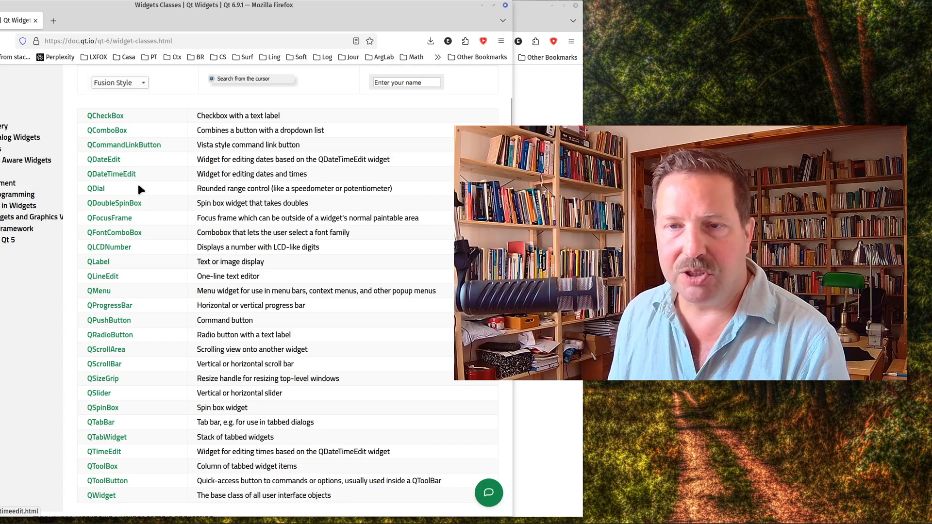
{"action": "mouse_move", "coordinate": [379, 260]}
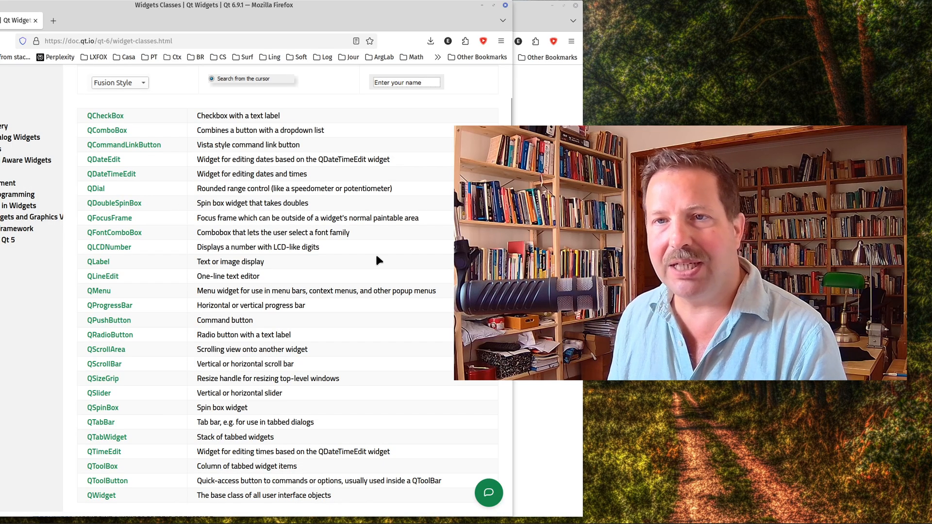
{"action": "scroll", "scroll_direction": "down", "scroll_amount": 3}
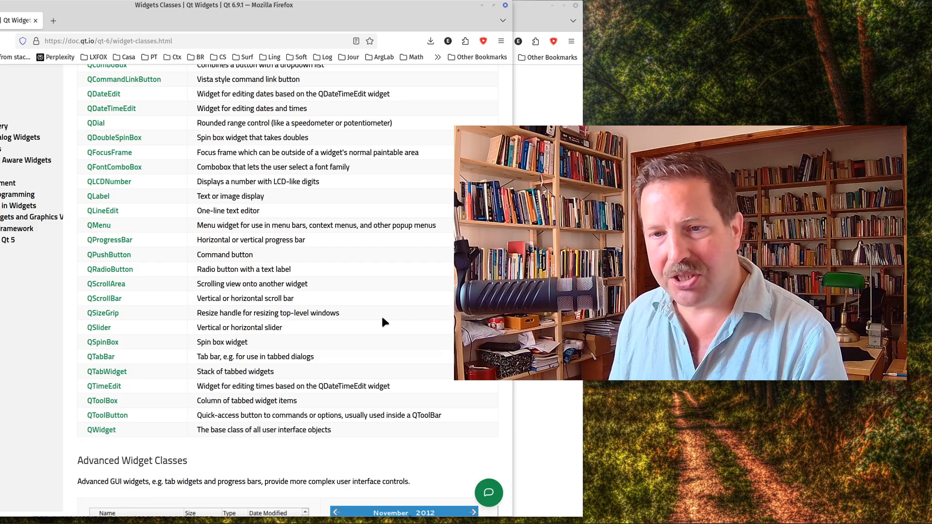
{"action": "scroll", "scroll_direction": "down", "scroll_amount": 3}
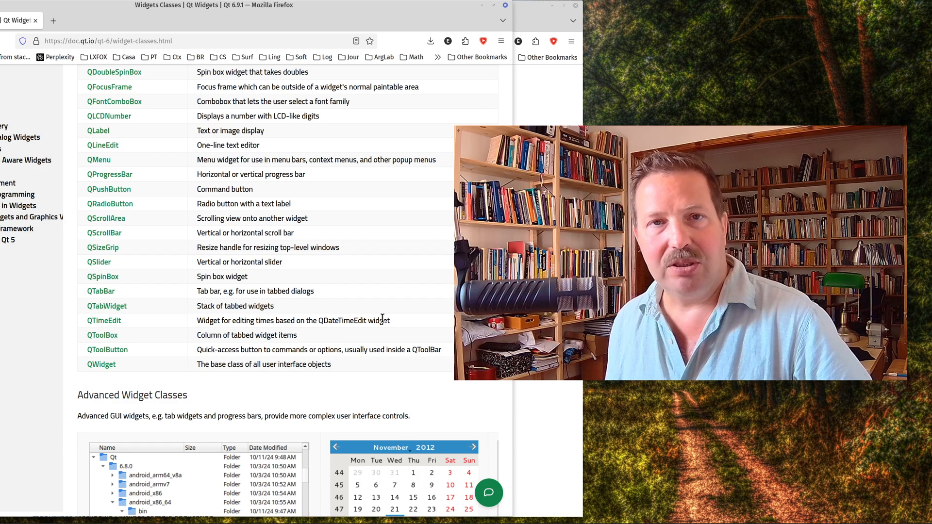
{"action": "scroll", "scroll_direction": "down", "scroll_amount": 3}
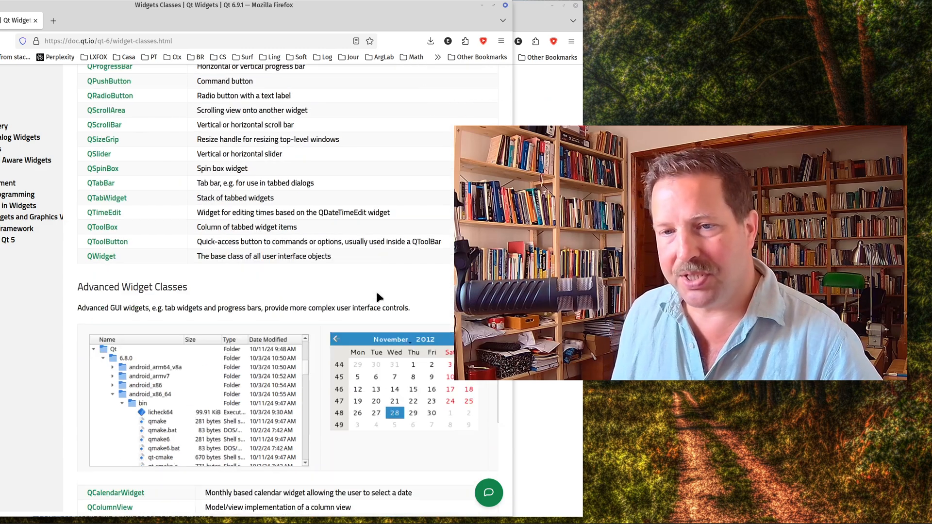
{"action": "scroll", "scroll_direction": "down", "scroll_amount": 3}
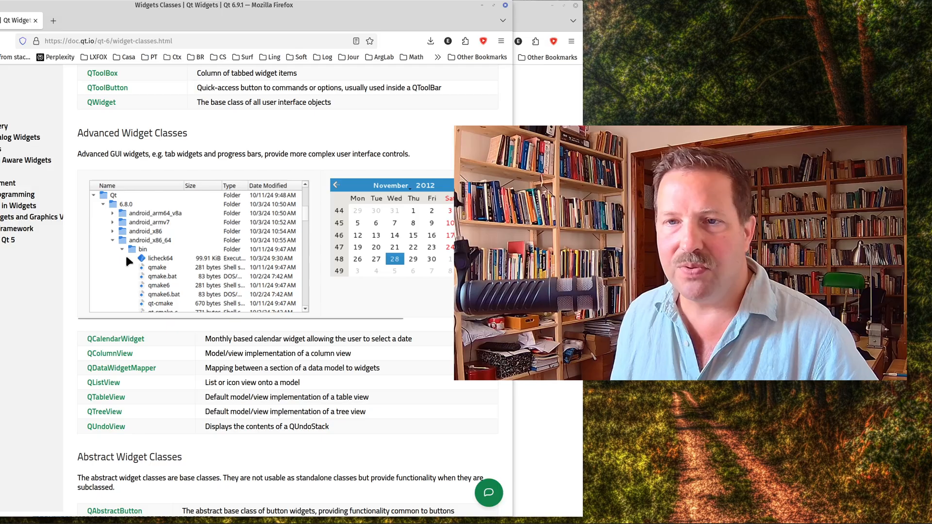
{"action": "mouse_move", "coordinate": [474, 396]}
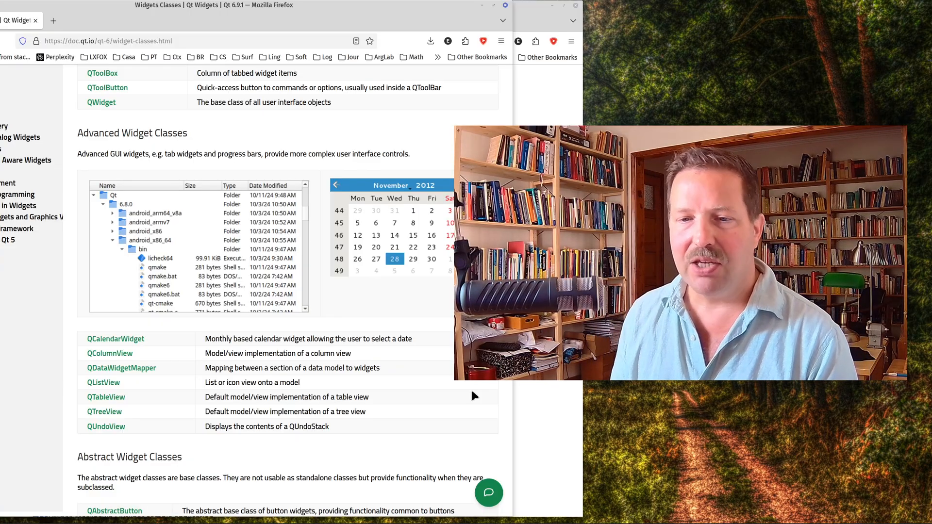
{"action": "mouse_move", "coordinate": [431, 407]}
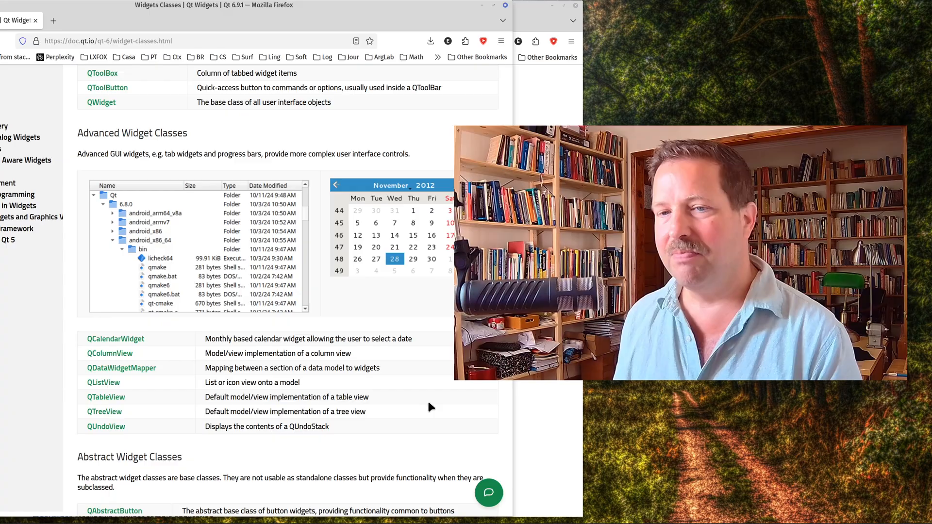
{"action": "scroll", "scroll_direction": "down", "scroll_amount": 3}
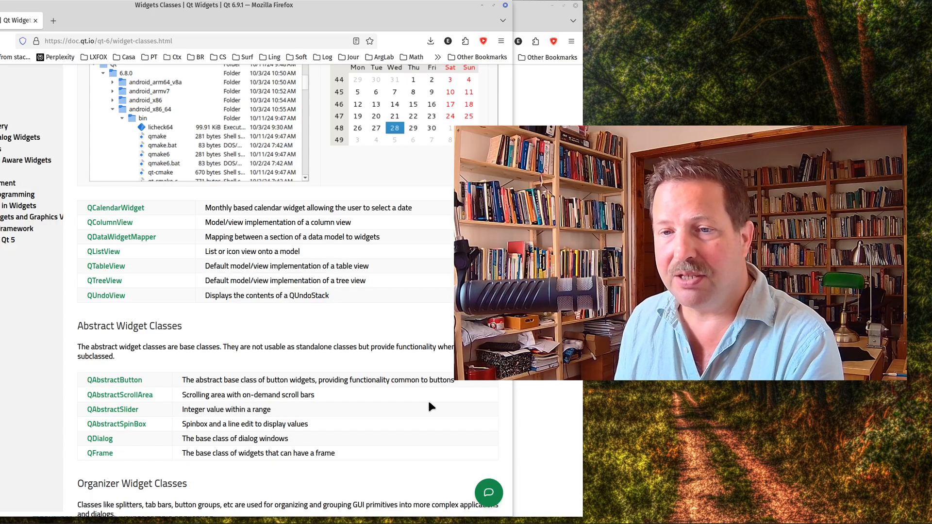
{"action": "scroll", "scroll_direction": "down", "scroll_amount": 3}
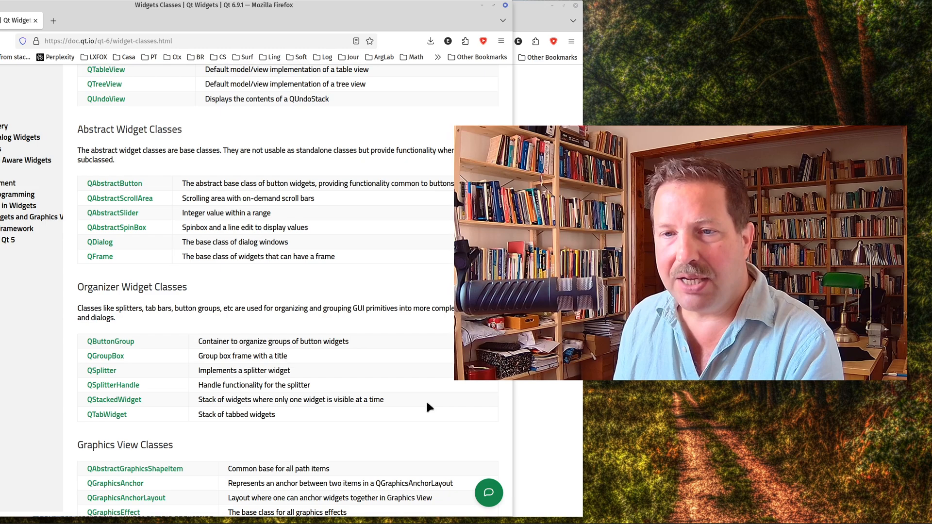
{"action": "scroll", "scroll_direction": "down", "scroll_amount": 3}
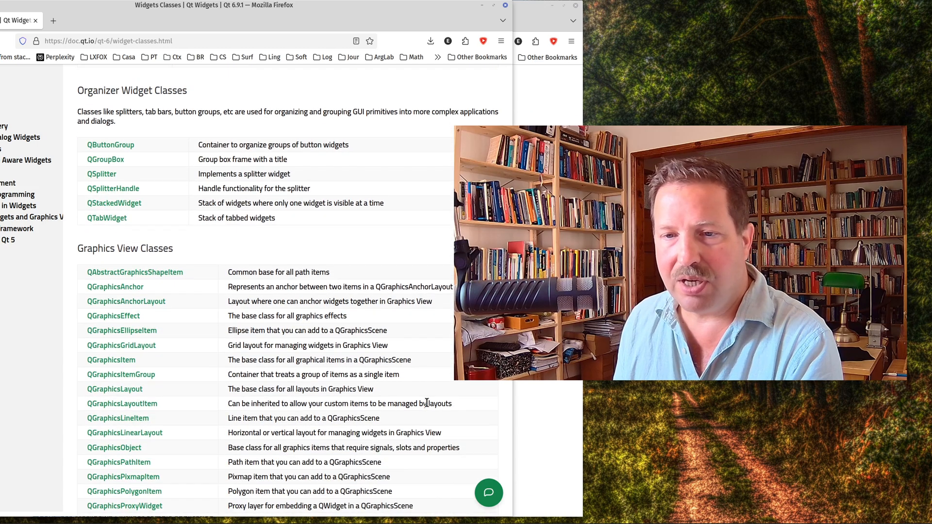
{"action": "scroll", "scroll_direction": "down", "scroll_amount": 3}
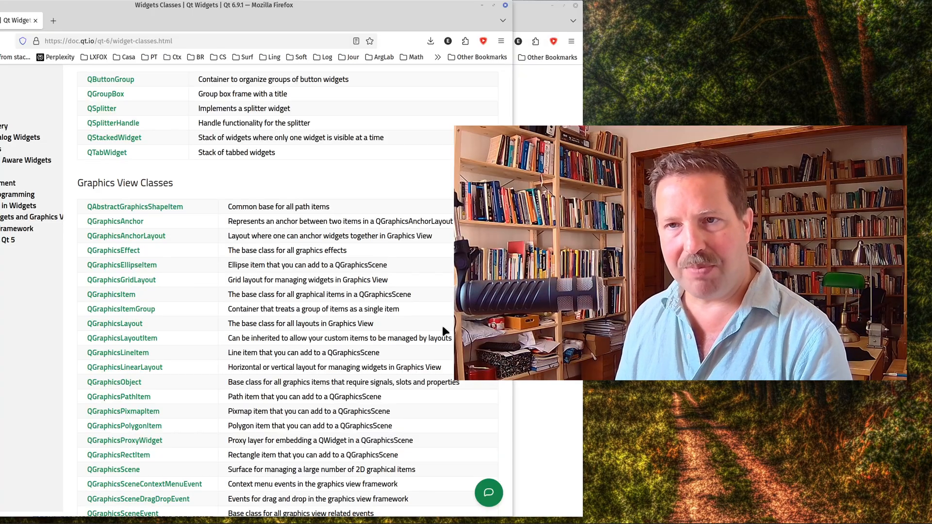
{"action": "scroll", "scroll_direction": "down", "scroll_amount": 3}
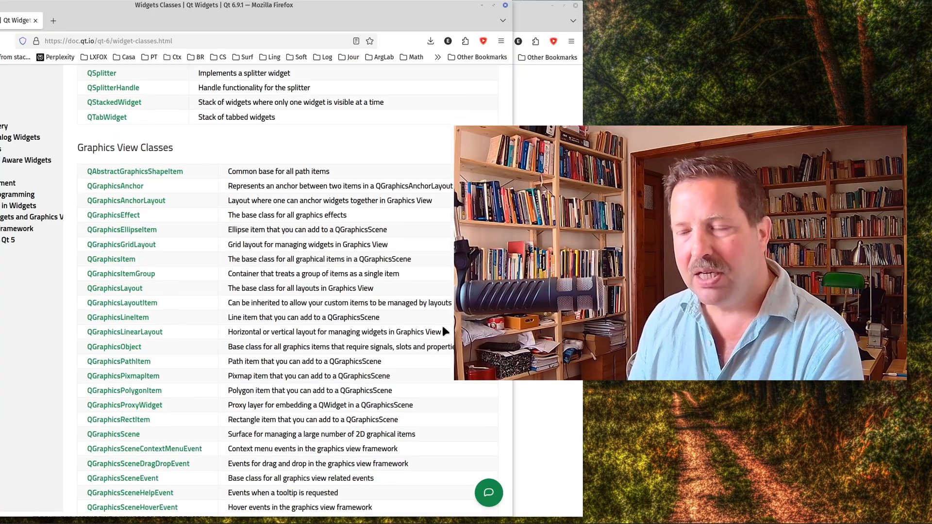
{"action": "scroll", "scroll_direction": "down", "scroll_amount": 3}
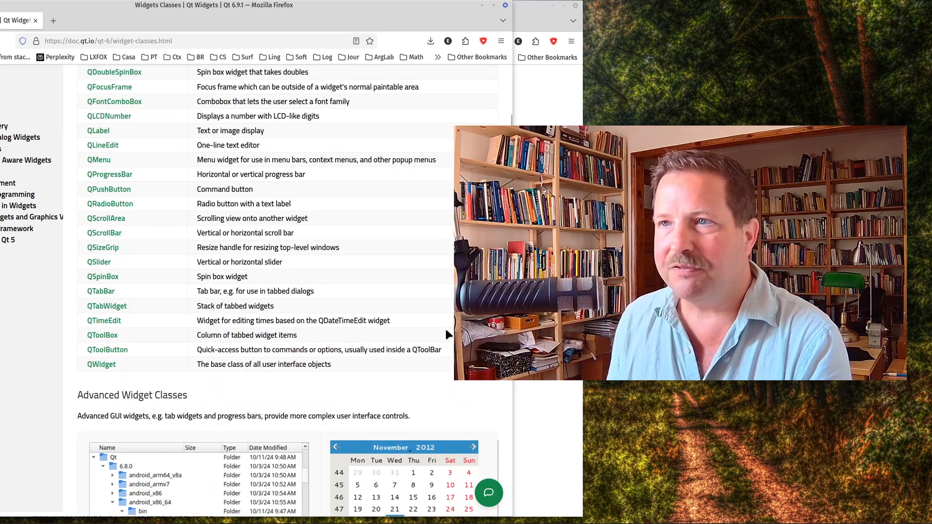
{"action": "scroll", "scroll_direction": "up", "scroll_amount": 3}
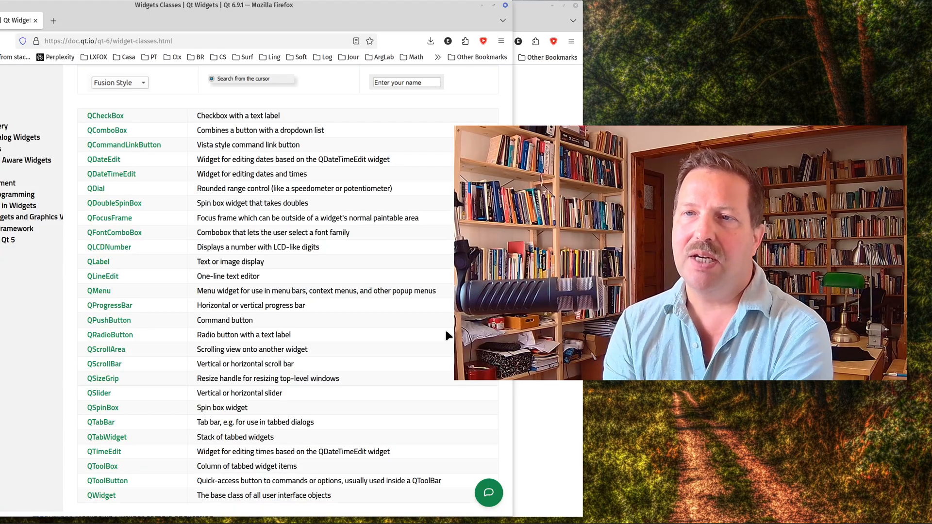
{"action": "scroll", "scroll_direction": "down", "scroll_amount": 3}
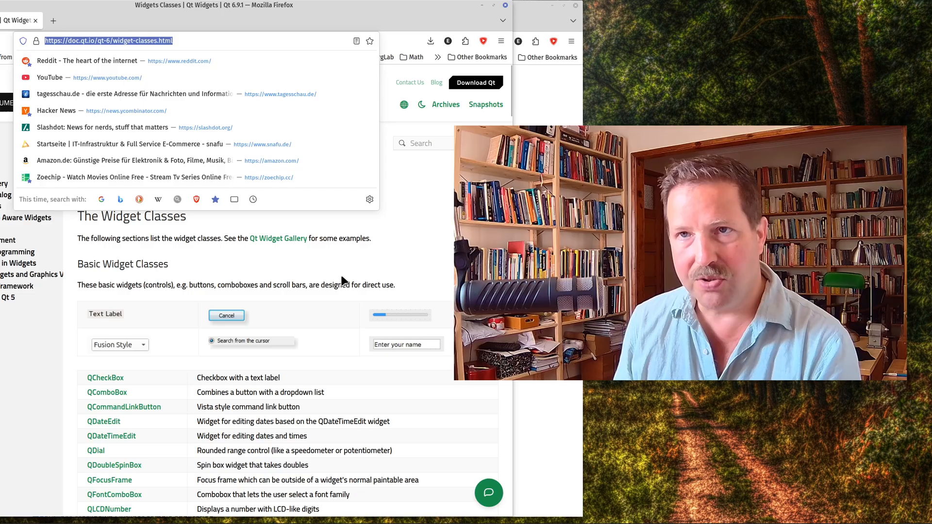
{"action": "mouse_move", "coordinate": [85, 91]}
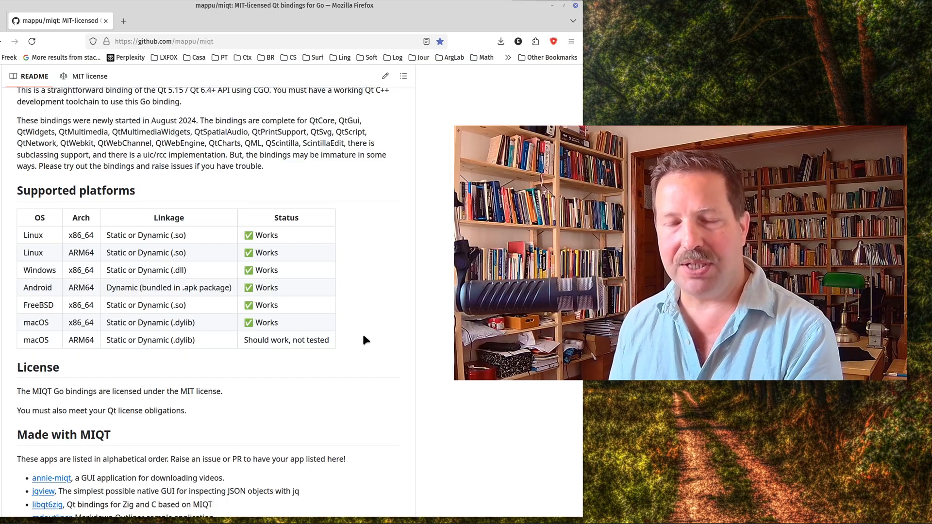
{"action": "mouse_move", "coordinate": [291, 308]}
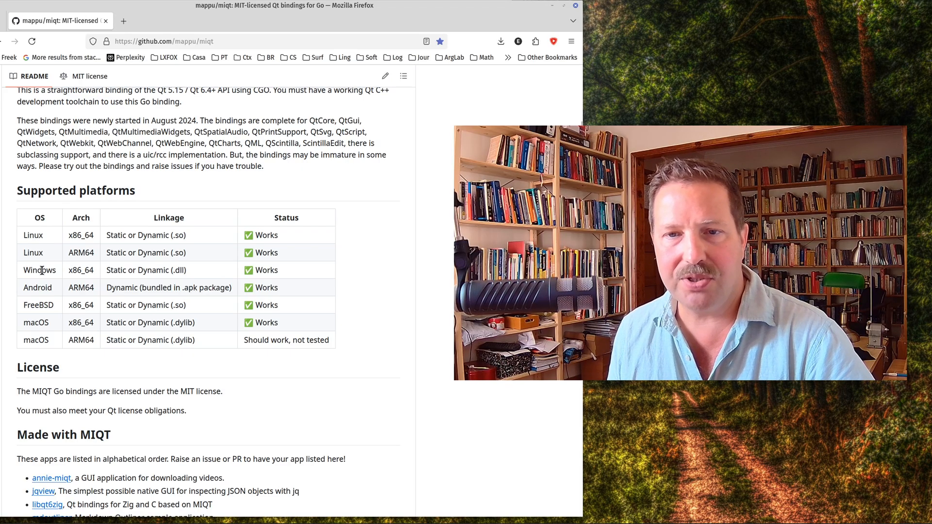
{"action": "mouse_move", "coordinate": [367, 271]}
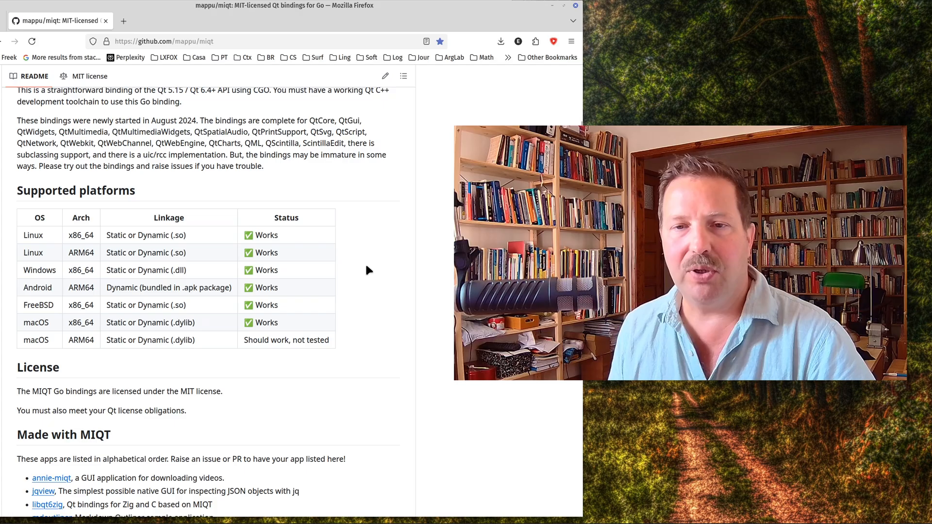
{"action": "mouse_move", "coordinate": [264, 267]}
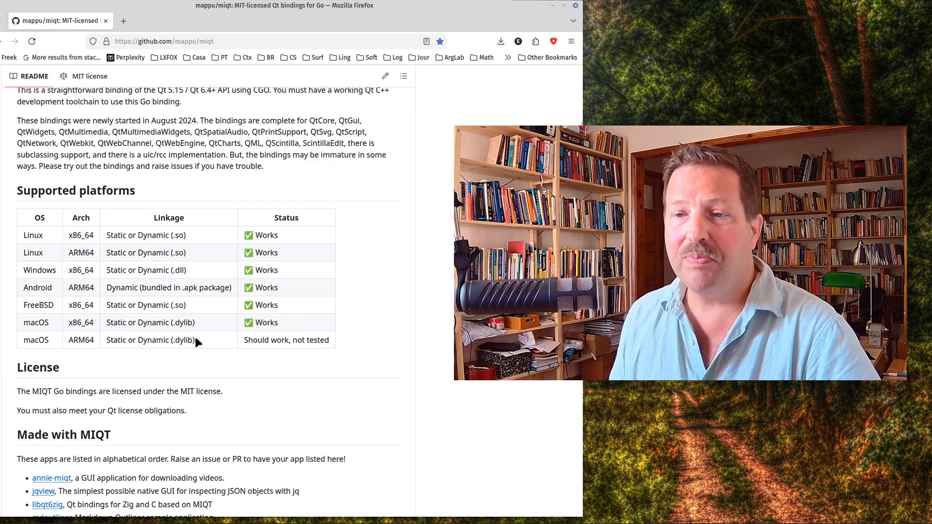
{"action": "mouse_move", "coordinate": [265, 386]}
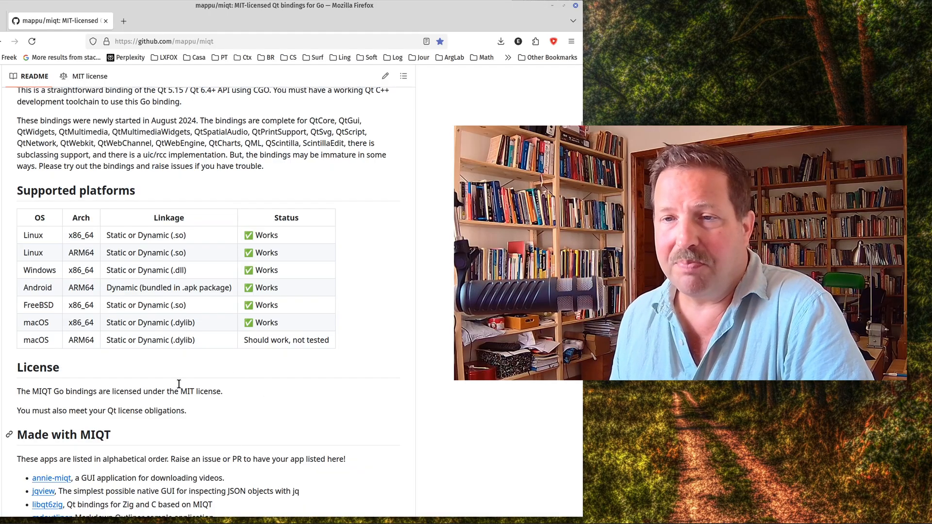
{"action": "mouse_move", "coordinate": [234, 138]}
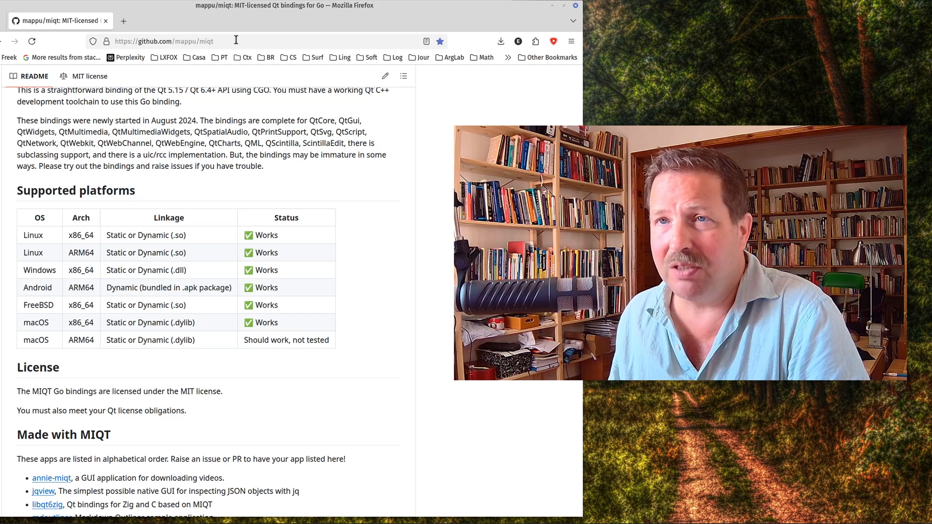
{"action": "left_click", "coordinate": [161, 41]}
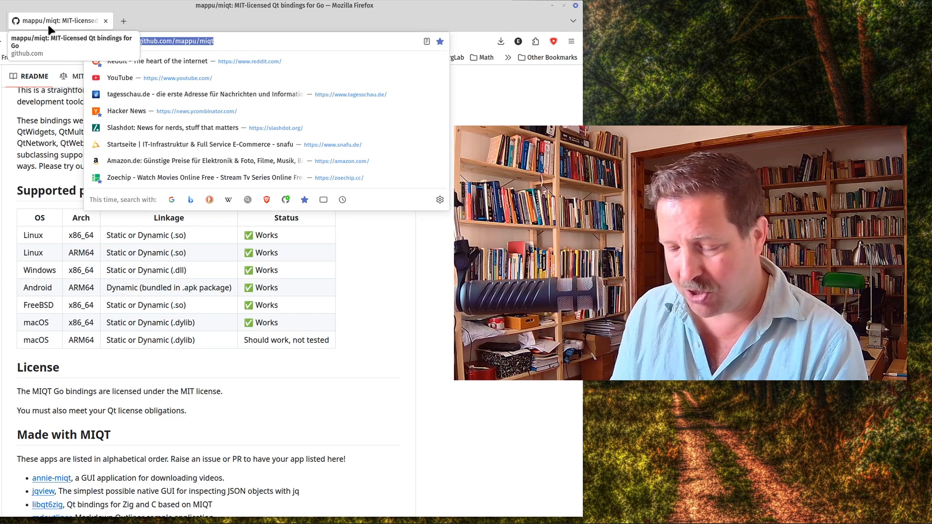
Search for 'qt small license' and open the Qt Pricing for Small Businesses result.
{"action": "type", "text": "qt+small+license+"}
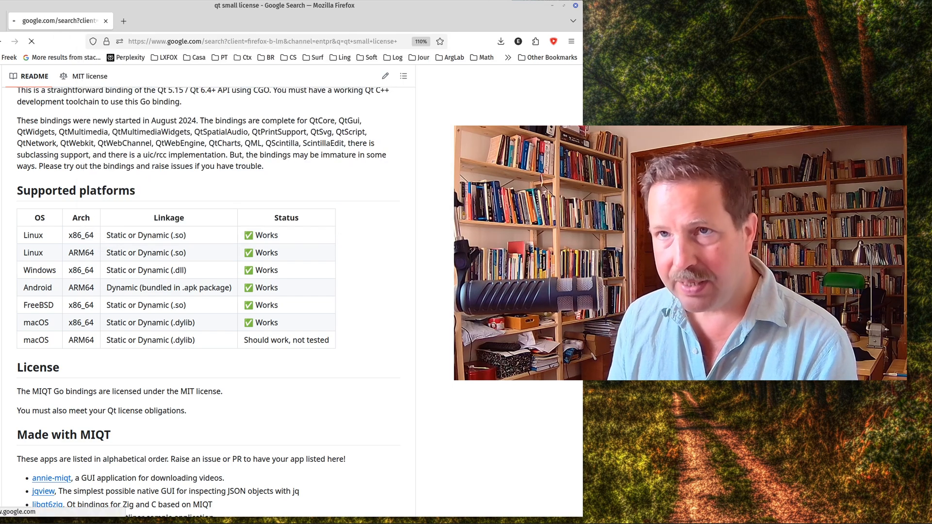
{"action": "left_click", "coordinate": [14, 40]}
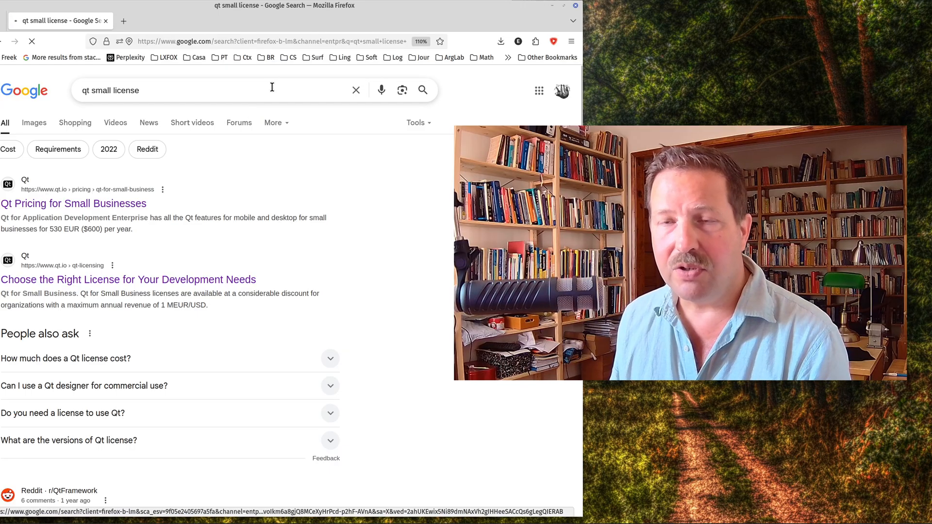
{"action": "left_click", "coordinate": [73, 203]}
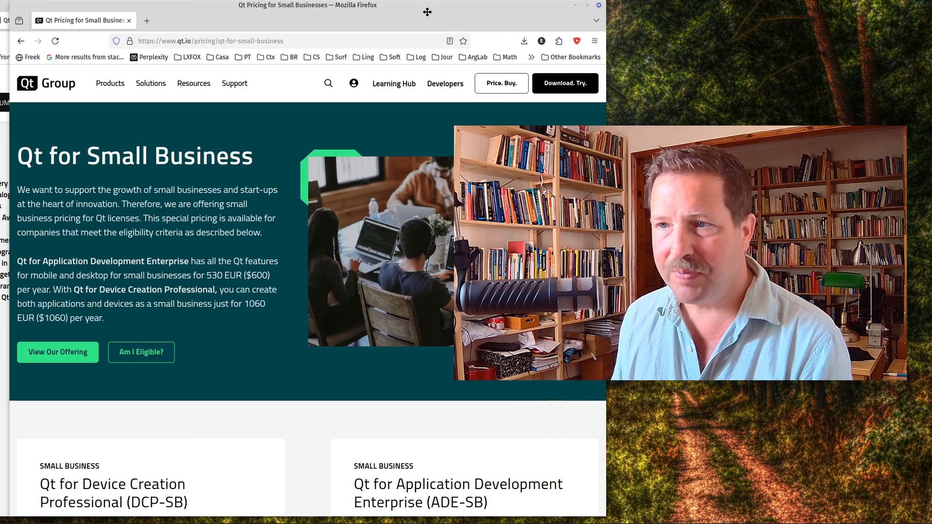
Scroll down to the 'Are You Eligible?' criteria for the 530 €/year ADE offer.
{"action": "scroll", "scroll_direction": "down", "scroll_amount": 3}
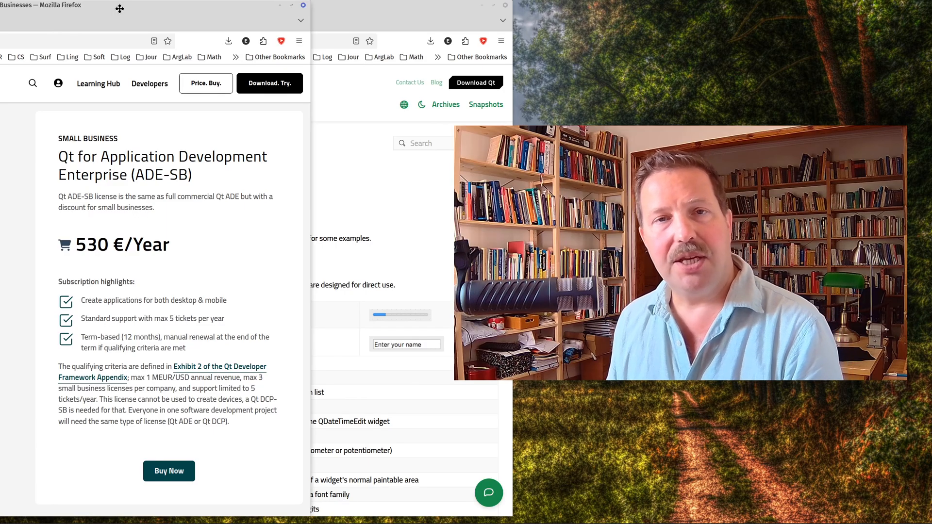
{"action": "mouse_move", "coordinate": [122, 14]}
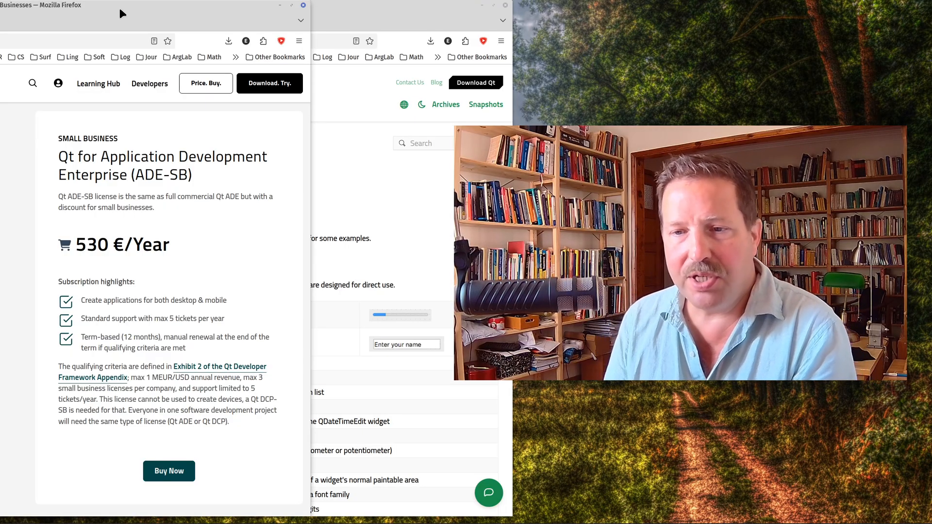
{"action": "mouse_move", "coordinate": [180, 267]}
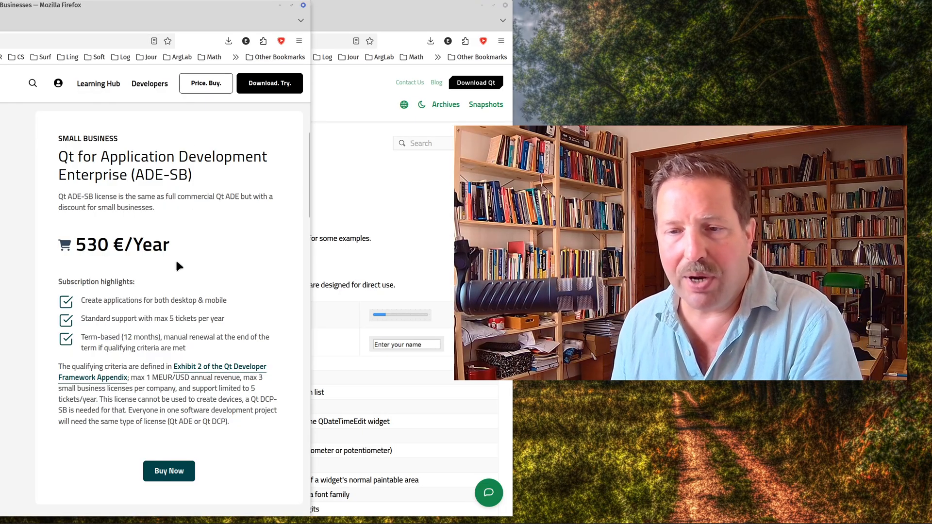
{"action": "mouse_move", "coordinate": [140, 382]}
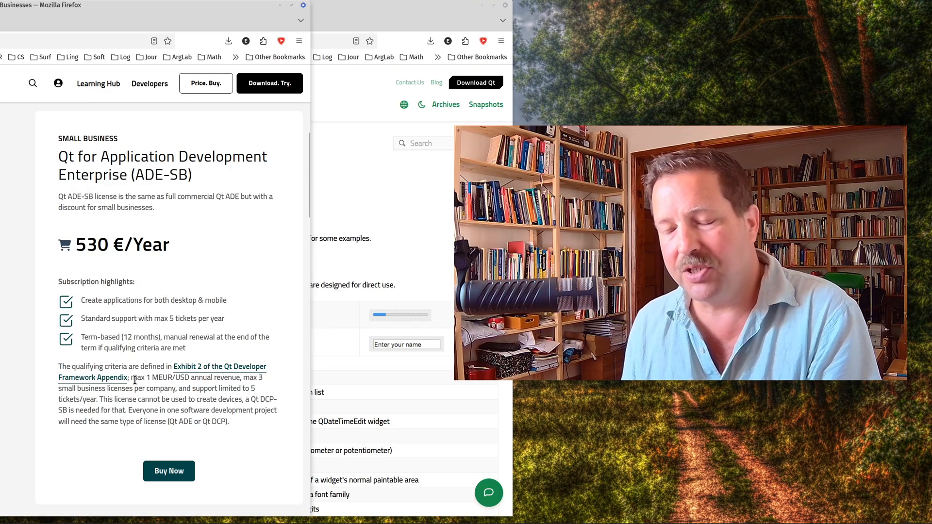
{"action": "mouse_move", "coordinate": [224, 291]}
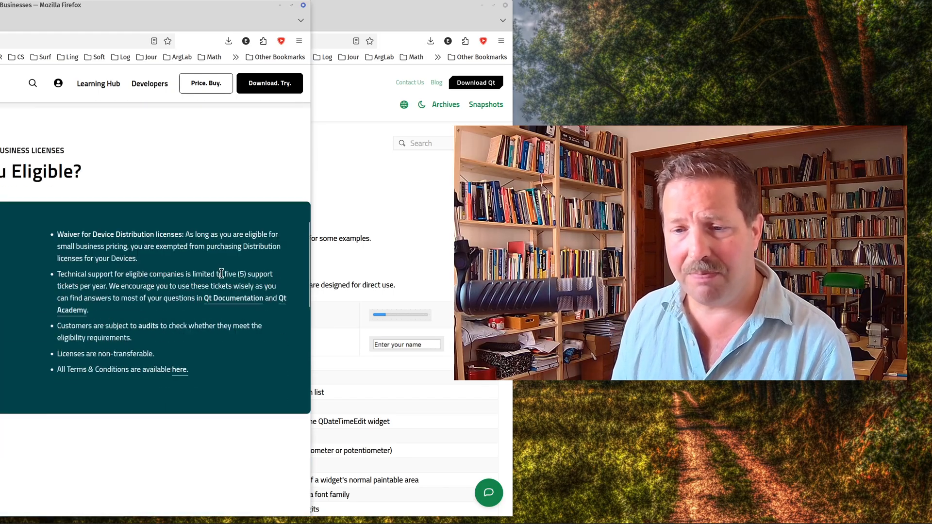
Open Exhibit 2: Small Business Terms in a new tab and scroll through its clauses.
{"action": "left_click", "coordinate": [179, 369]}
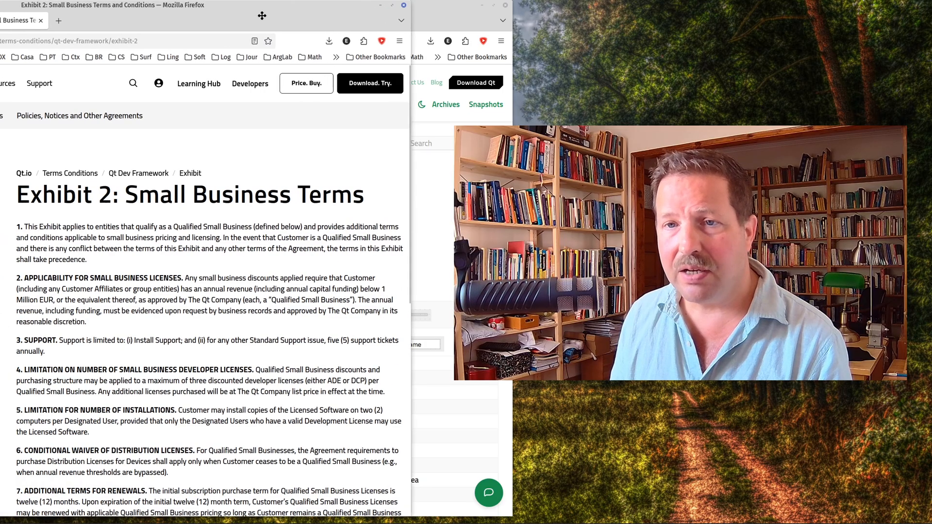
{"action": "scroll", "scroll_direction": "down", "scroll_amount": 3}
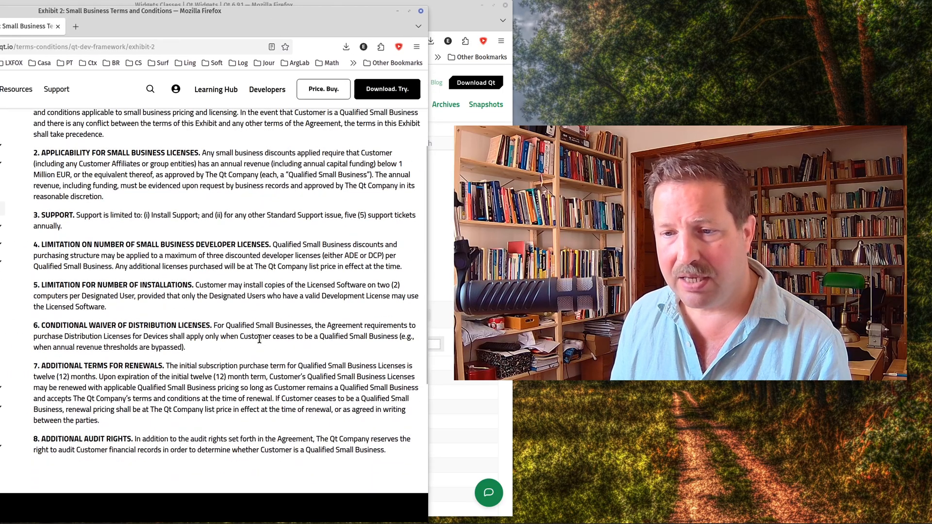
{"action": "scroll", "scroll_direction": "down", "scroll_amount": 3}
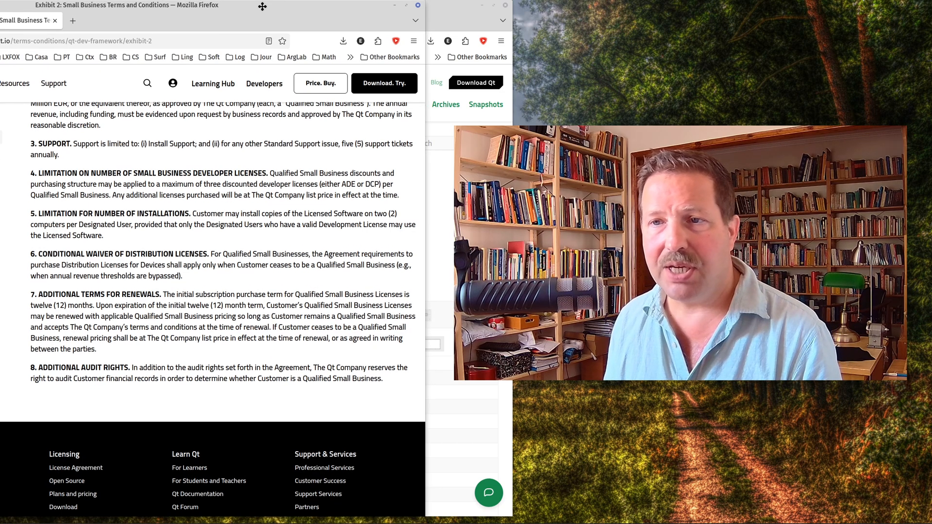
{"action": "mouse_move", "coordinate": [219, 409]}
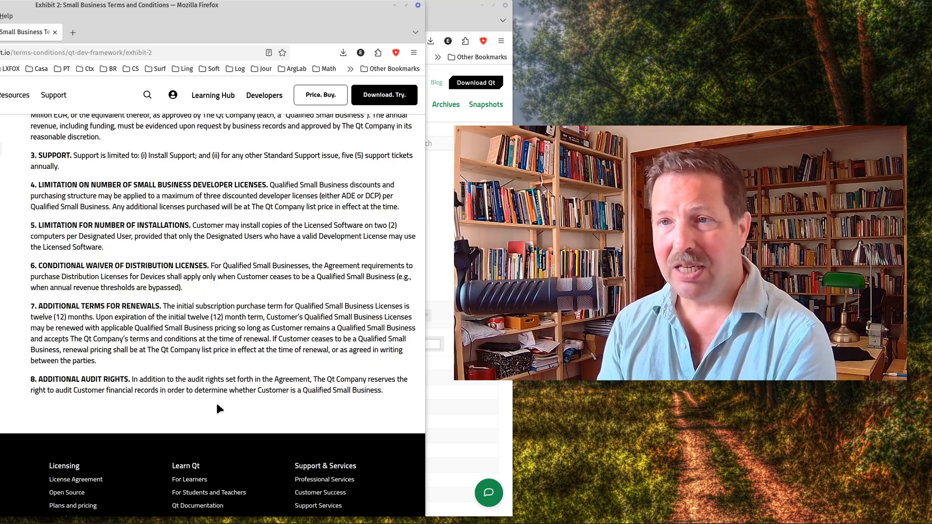
{"action": "mouse_move", "coordinate": [222, 403]}
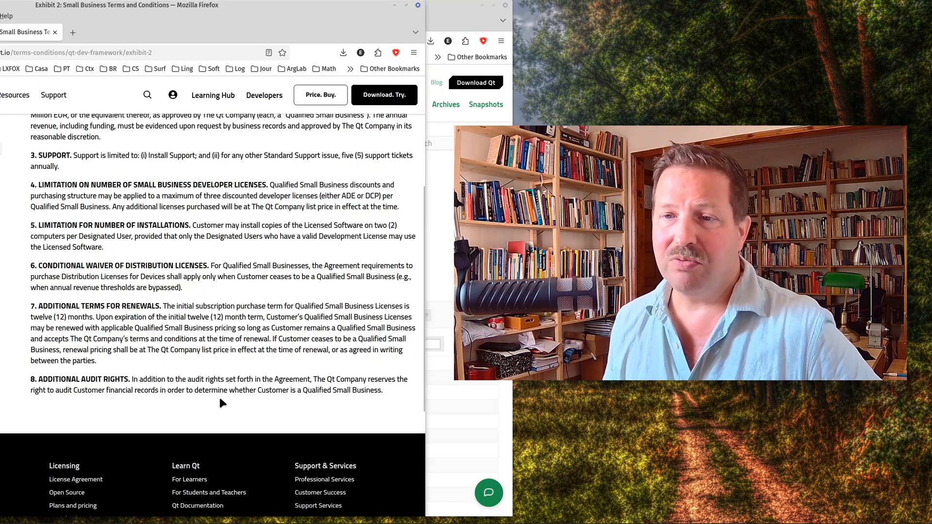
{"action": "mouse_move", "coordinate": [210, 410]}
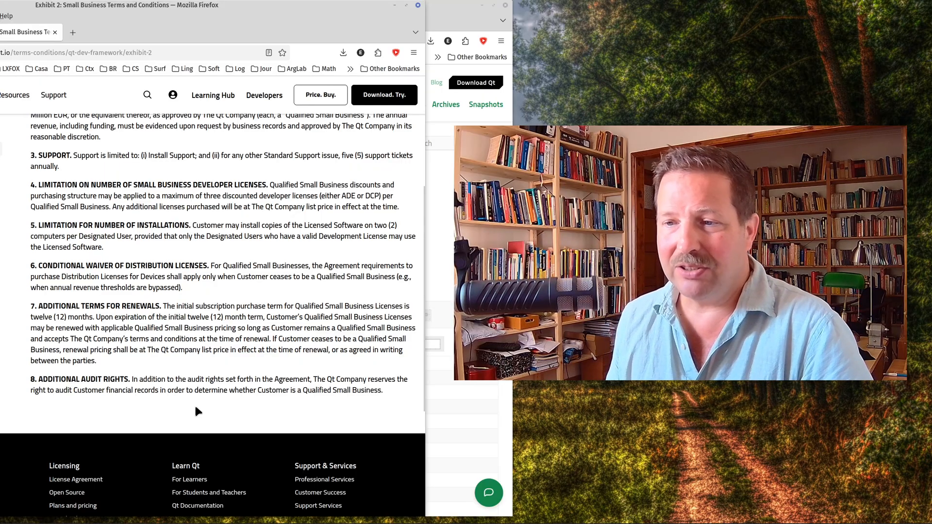
{"action": "scroll", "scroll_direction": "up", "scroll_amount": 3}
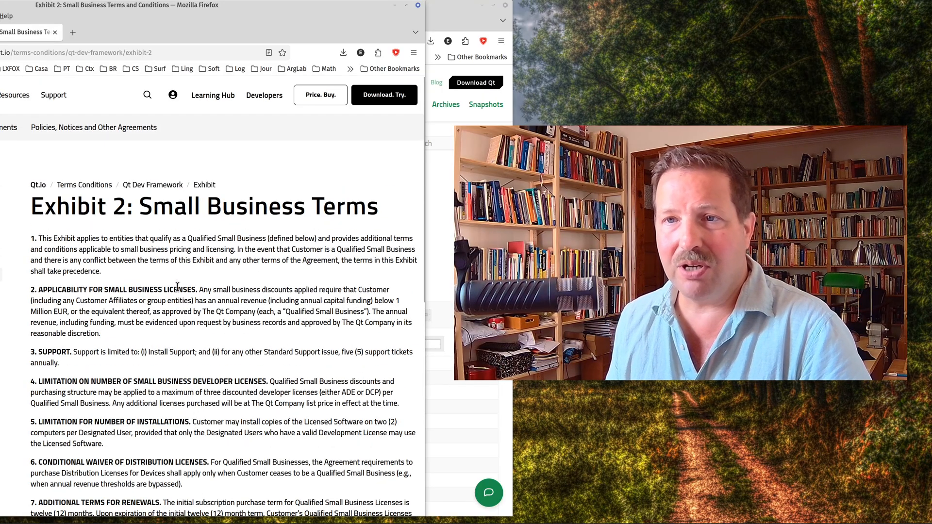
{"action": "mouse_move", "coordinate": [86, 29]}
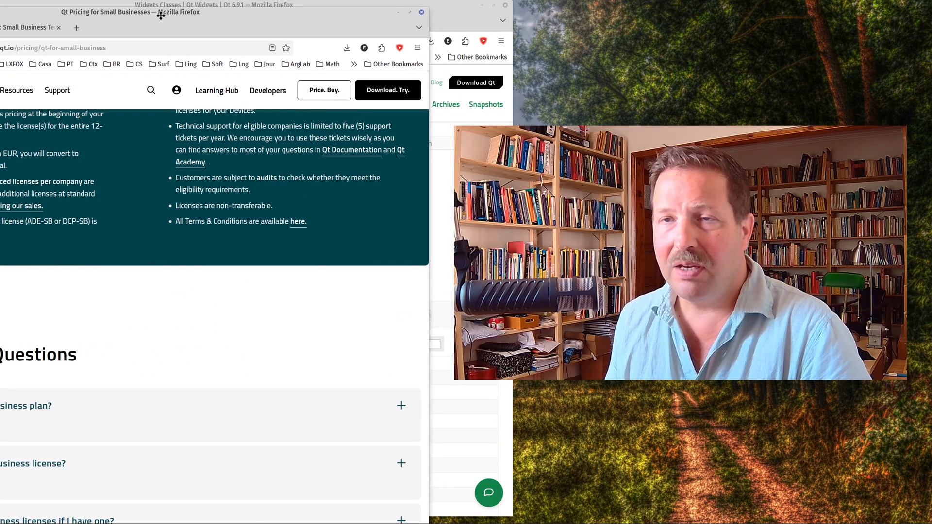
Scroll back up to the ADE-SB 530 €/year pricing card.
{"action": "scroll", "scroll_direction": "up", "scroll_amount": 3}
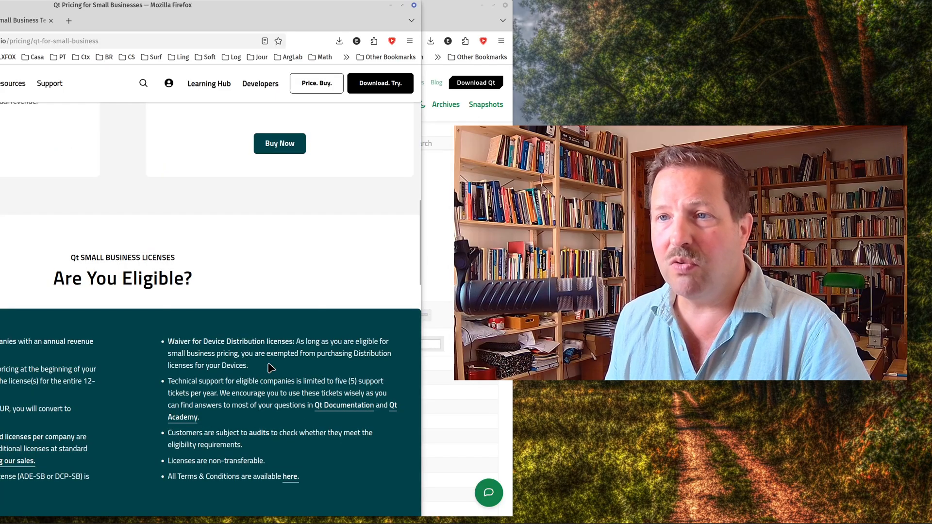
{"action": "scroll", "scroll_direction": "up", "scroll_amount": 3}
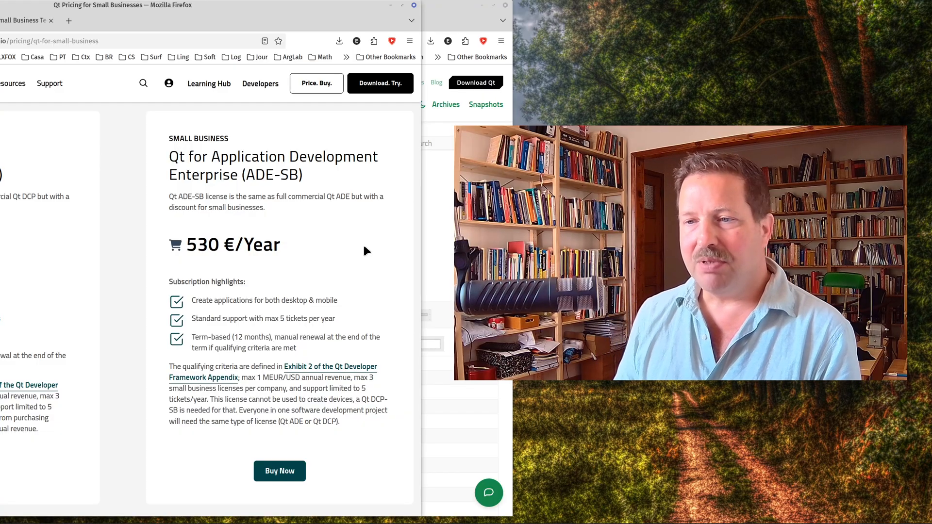
{"action": "mouse_move", "coordinate": [334, 255]}
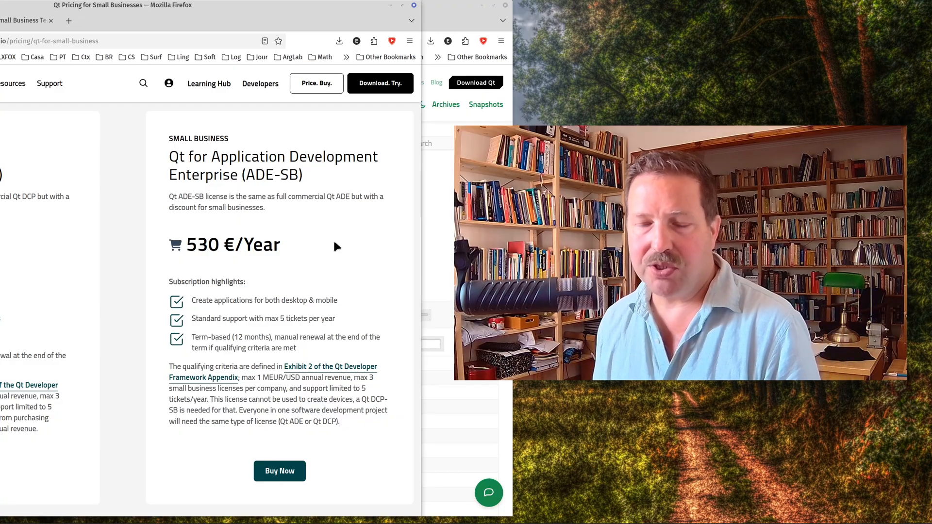
{"action": "mouse_move", "coordinate": [332, 221]}
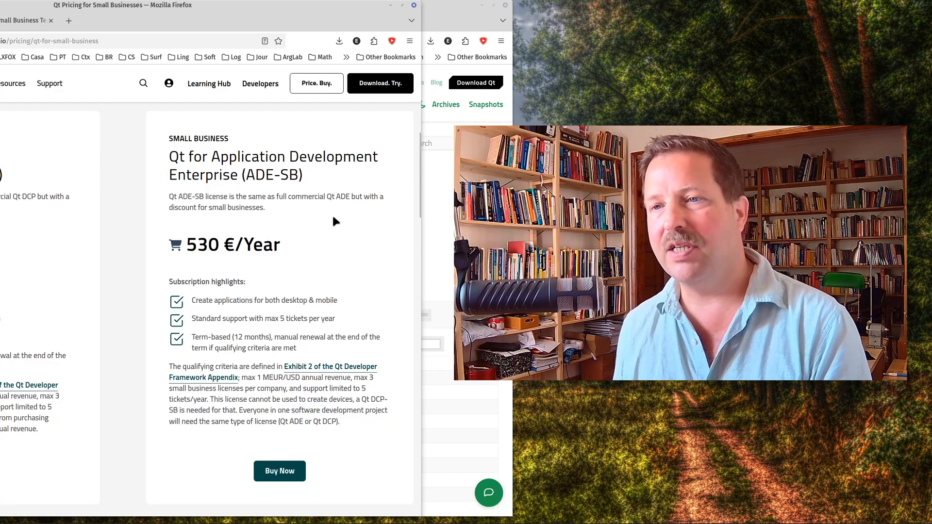
{"action": "mouse_move", "coordinate": [328, 224]}
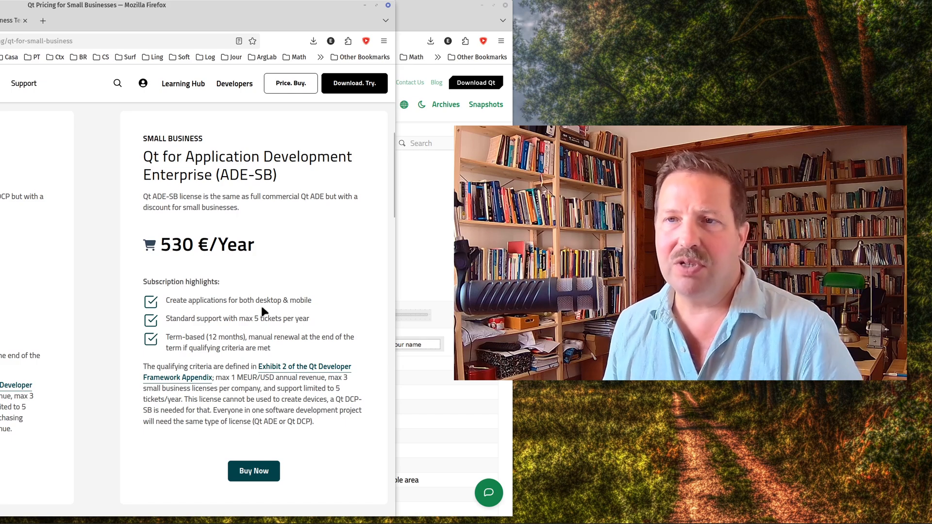
{"action": "mouse_move", "coordinate": [327, 316]}
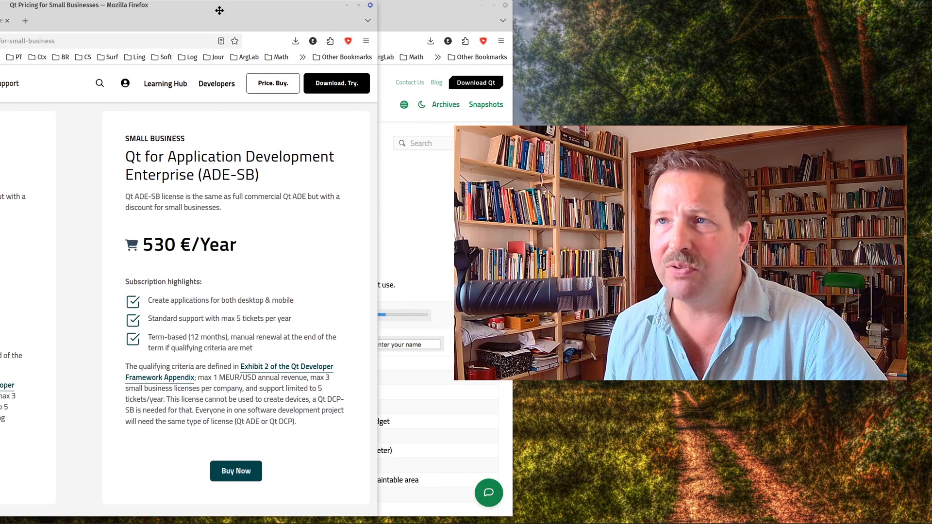
{"action": "mouse_move", "coordinate": [291, 254]}
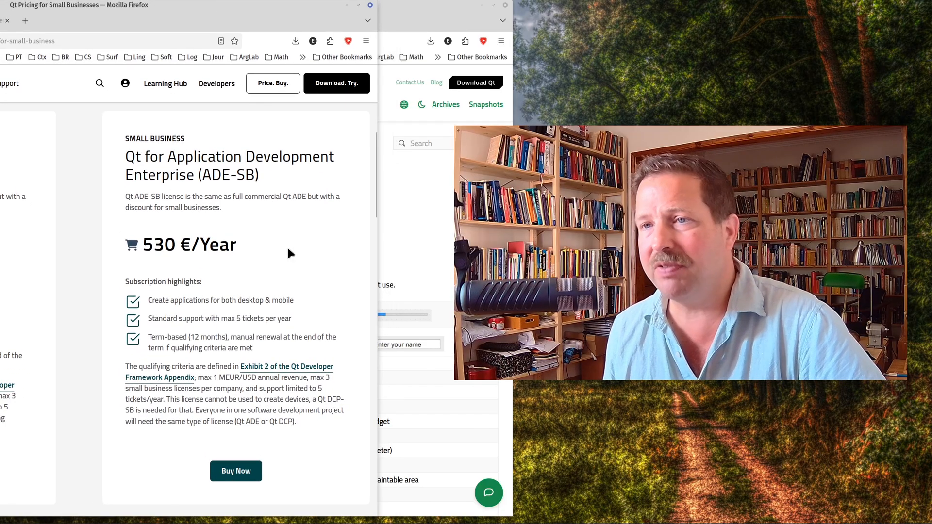
{"action": "mouse_move", "coordinate": [270, 282]}
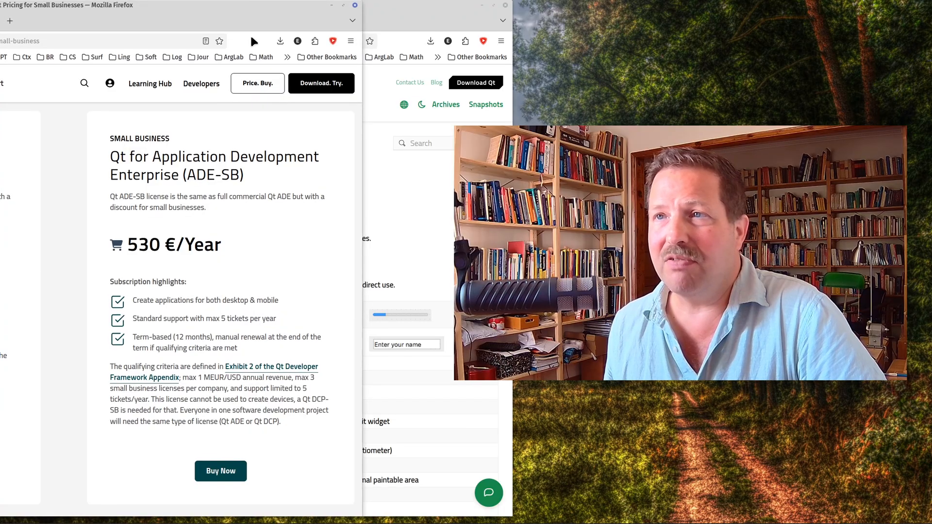
{"action": "mouse_move", "coordinate": [297, 227]}
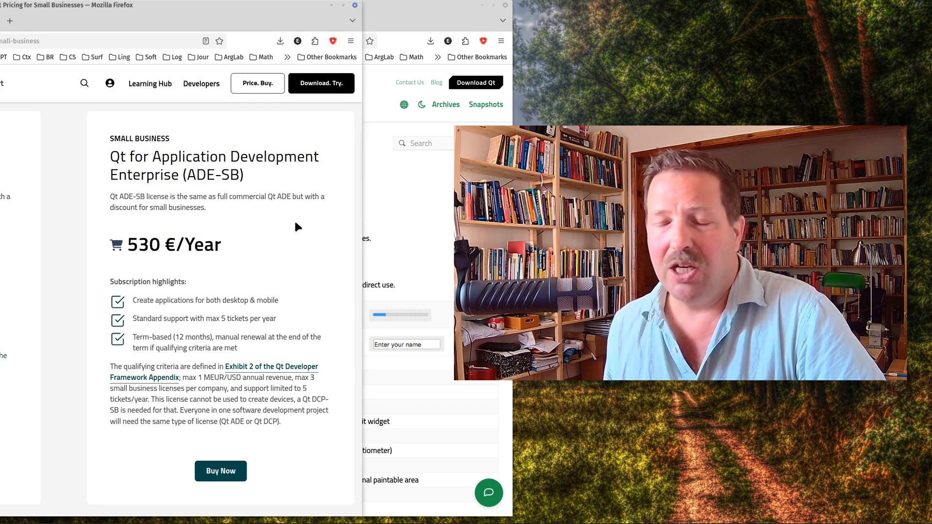